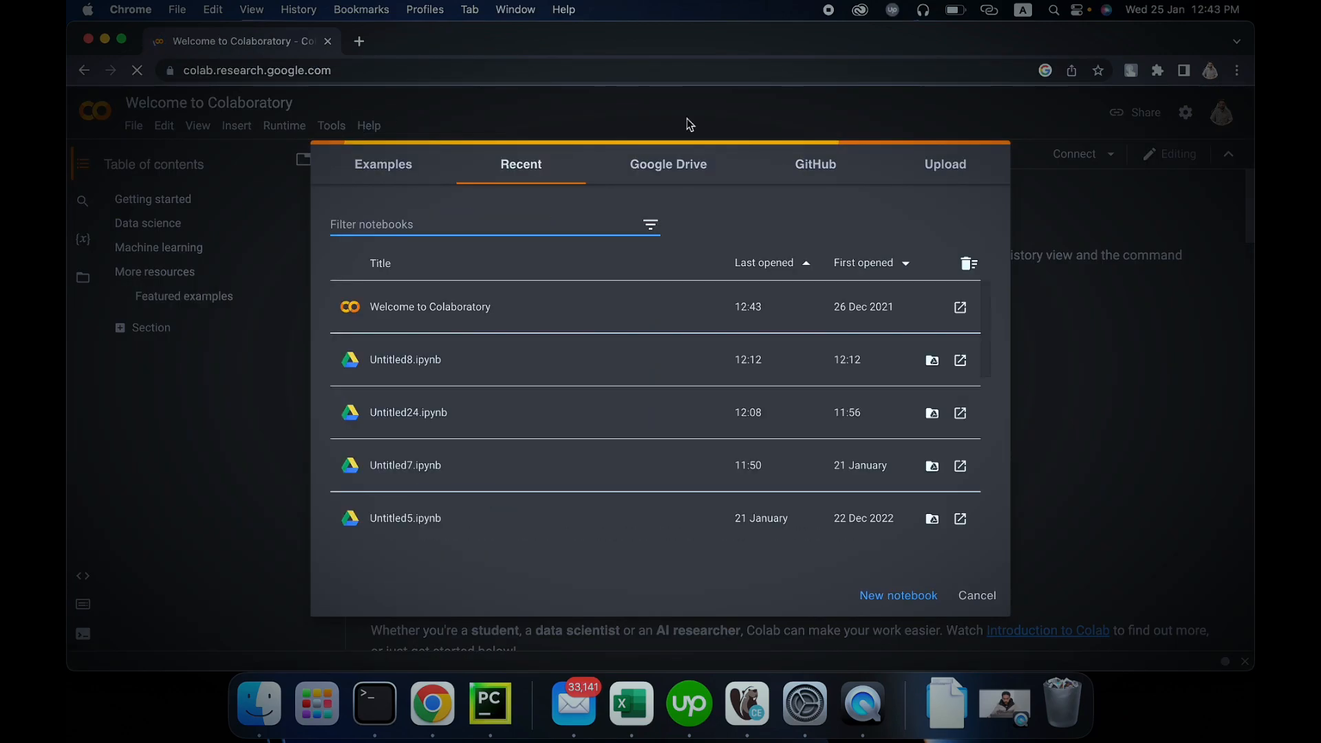
- Create a blank notebook and write '!pip install selenium' in its first code cell
click(897, 596)
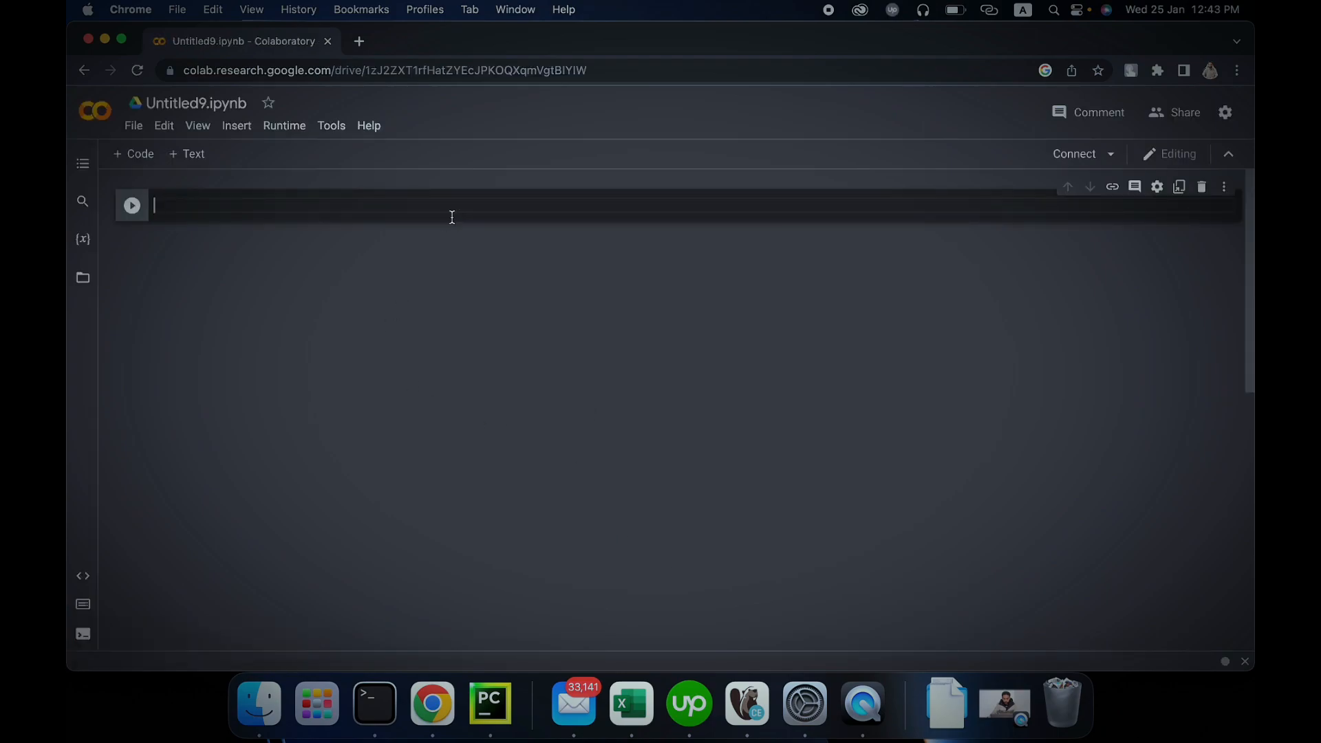
text(from)
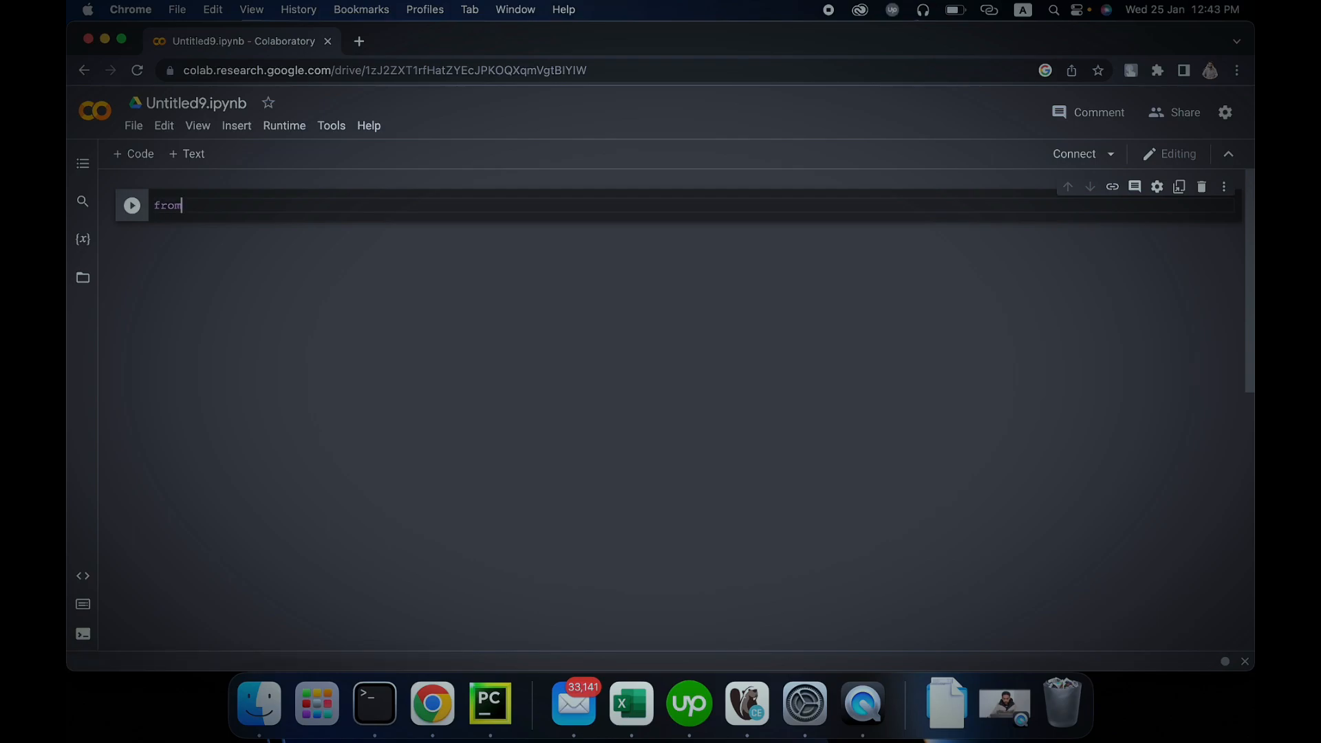
text(sel)
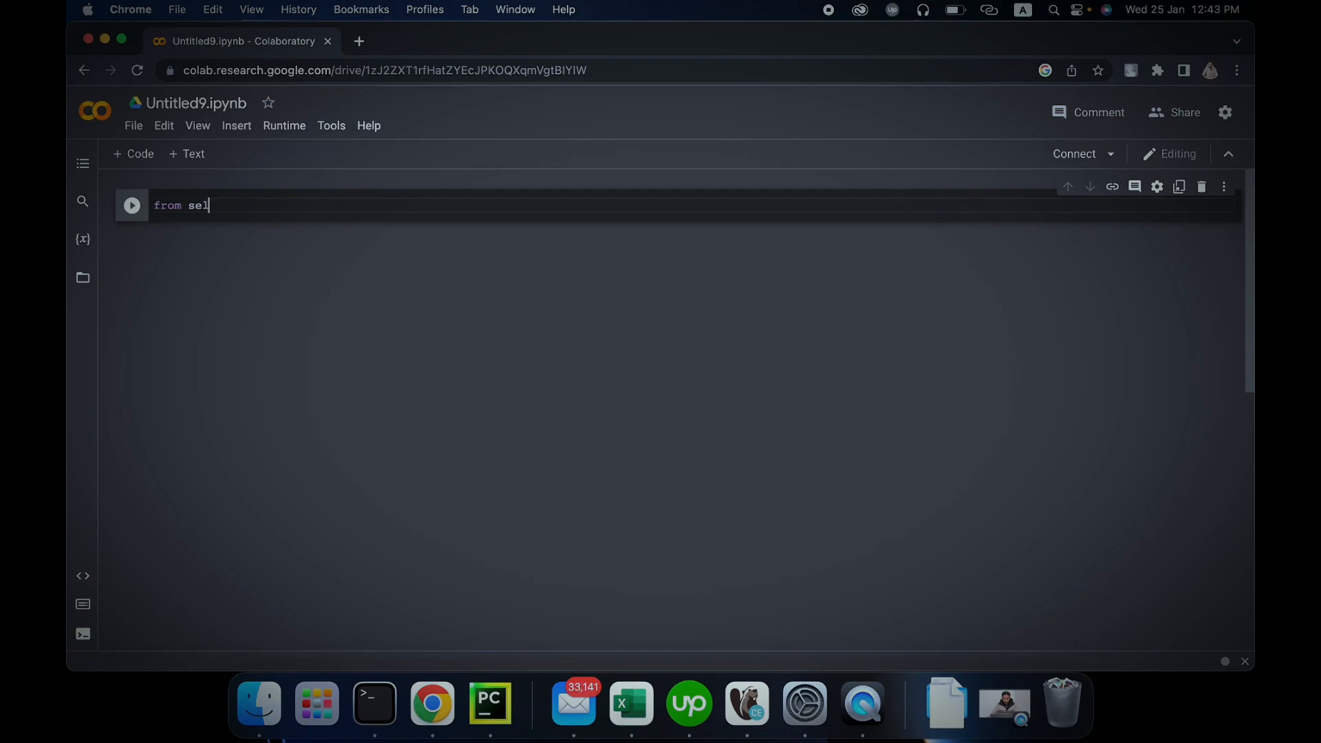
text(!pip i)
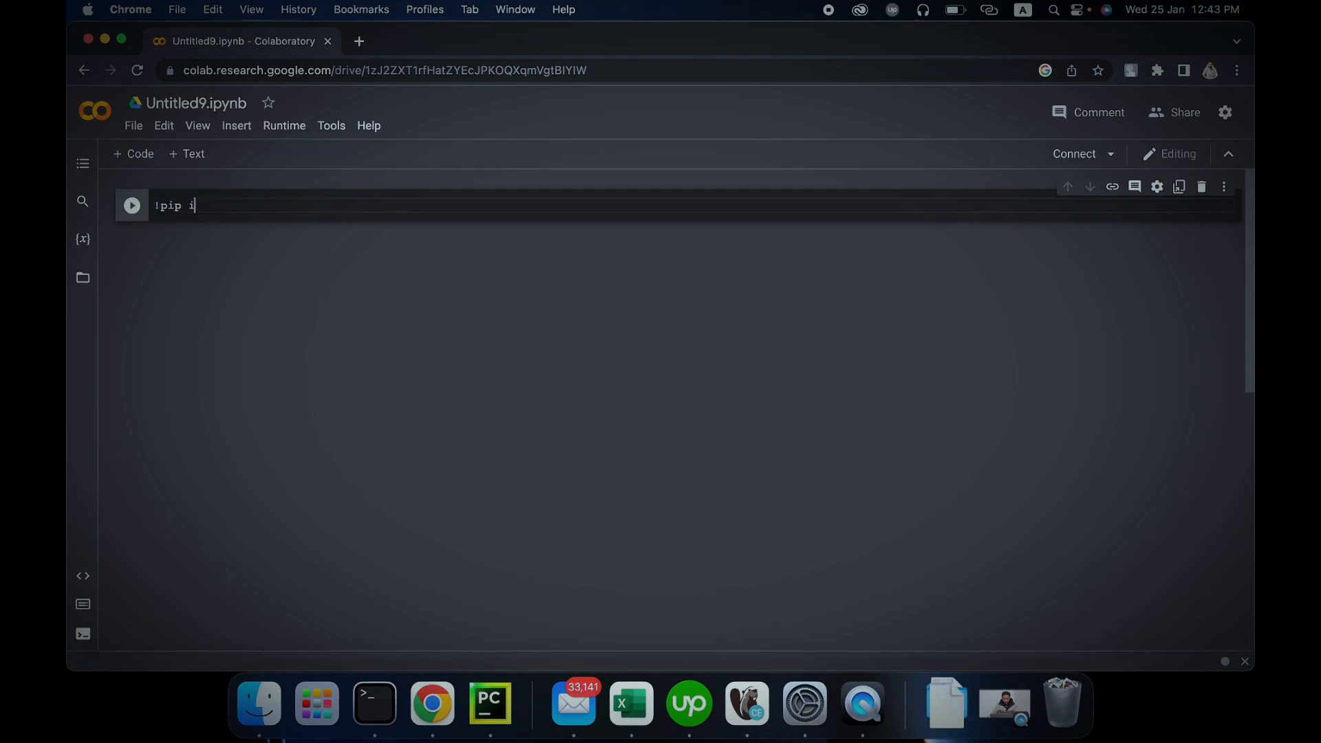
text(nstall selen)
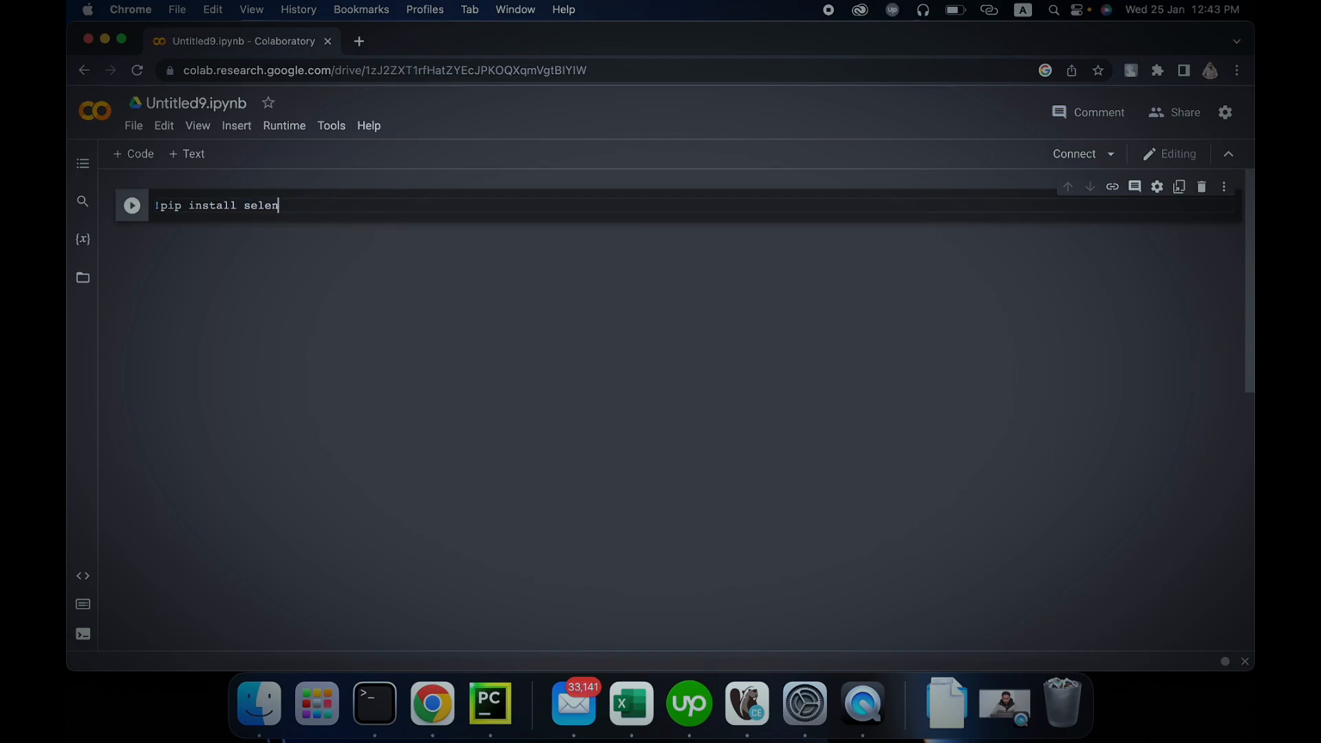
text(ium)
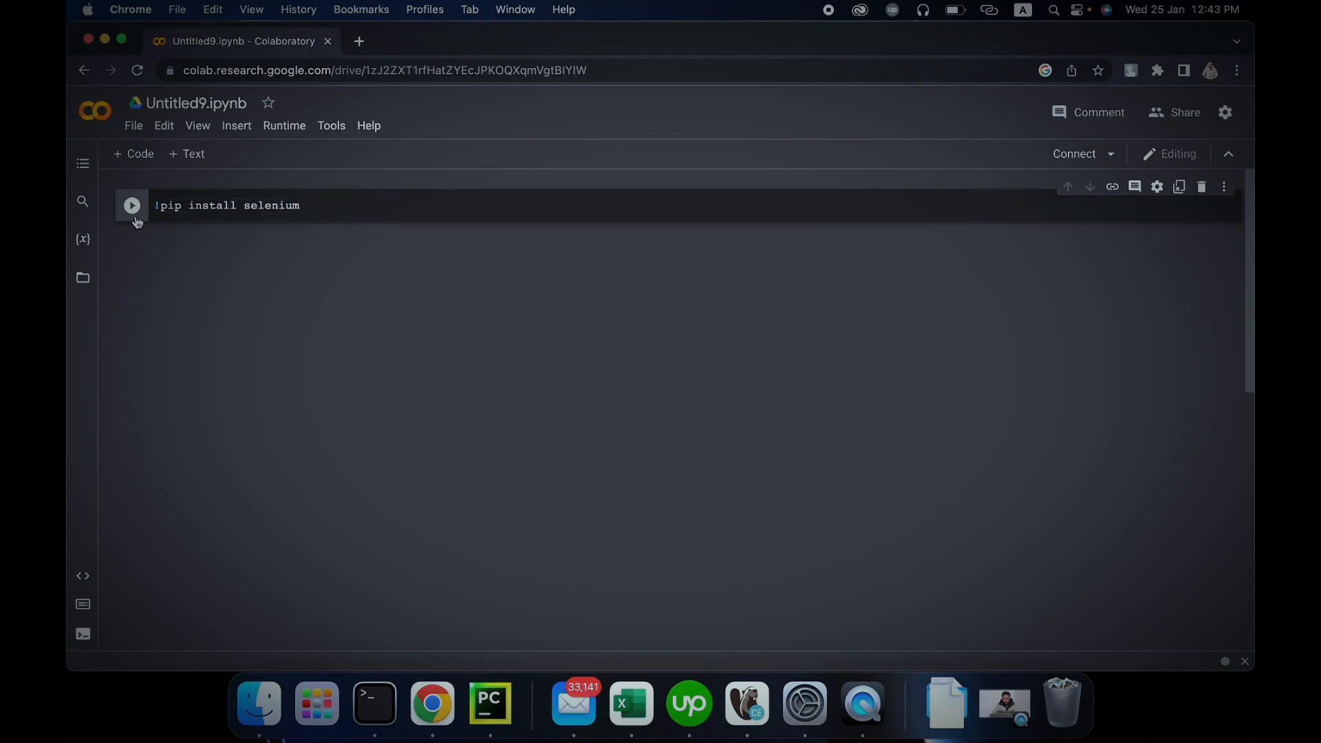
- Execute the '!pip install selenium' cell, connecting the notebook to a runtime
click(132, 205)
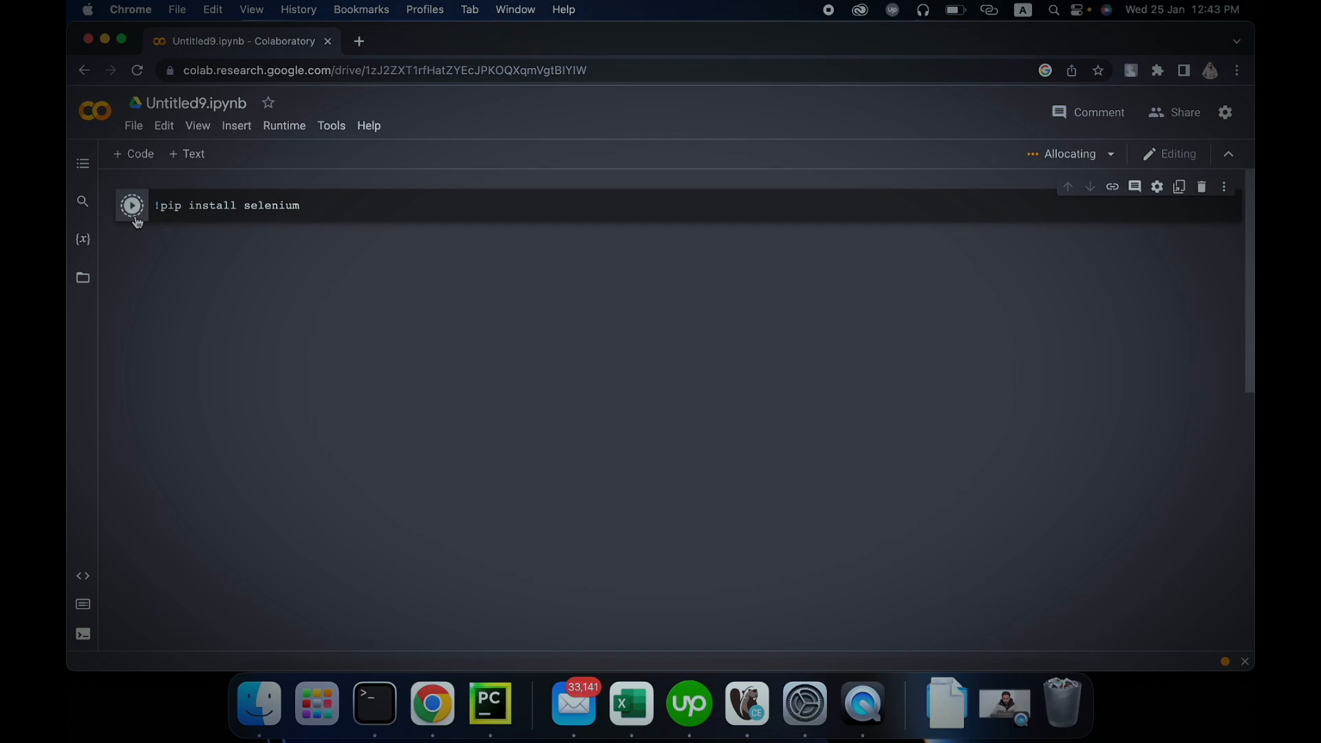
click(132, 205)
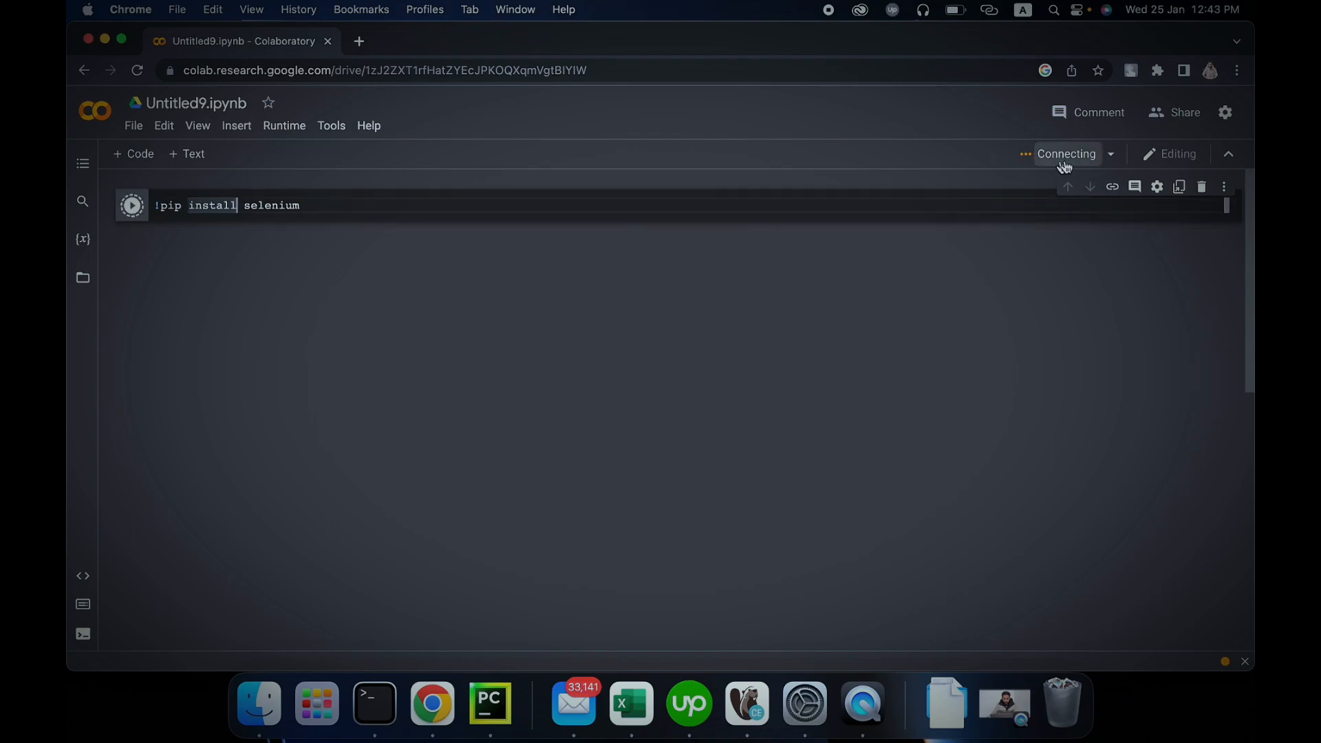
mouse_move(1066, 153)
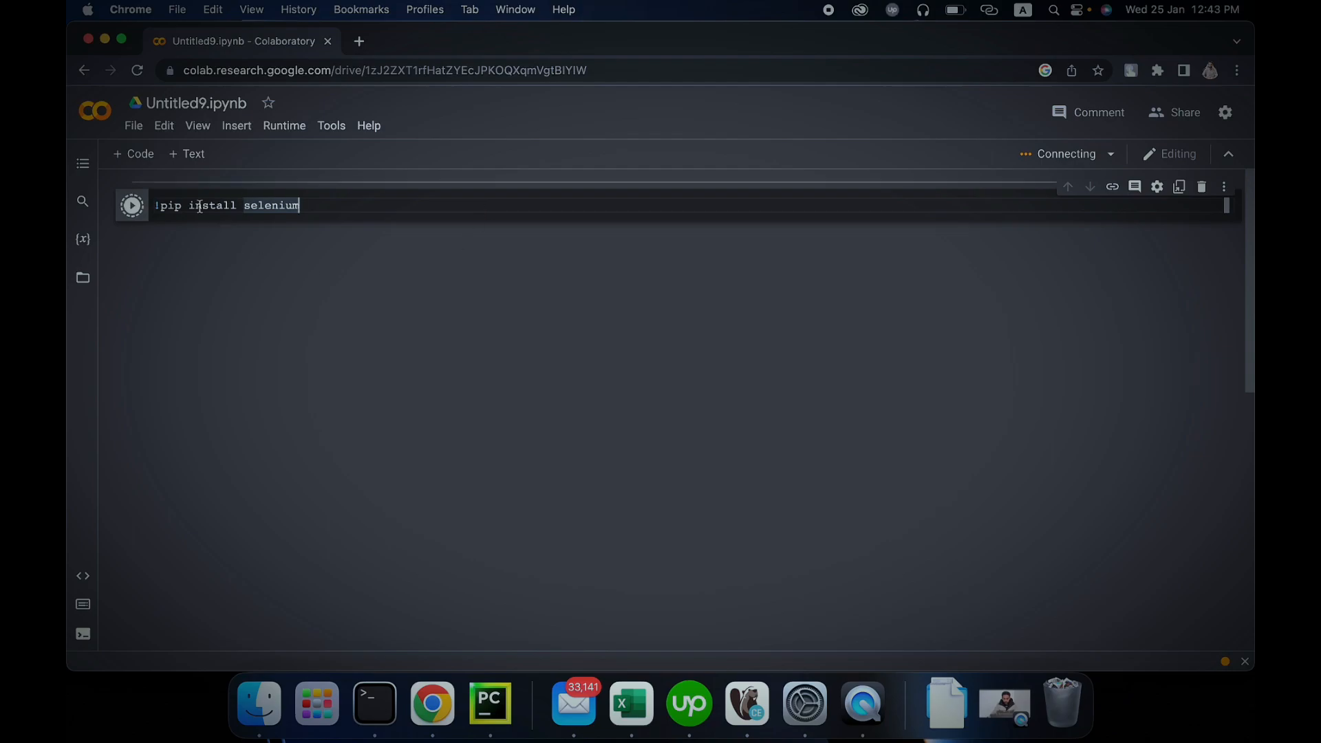
mouse_move(461, 257)
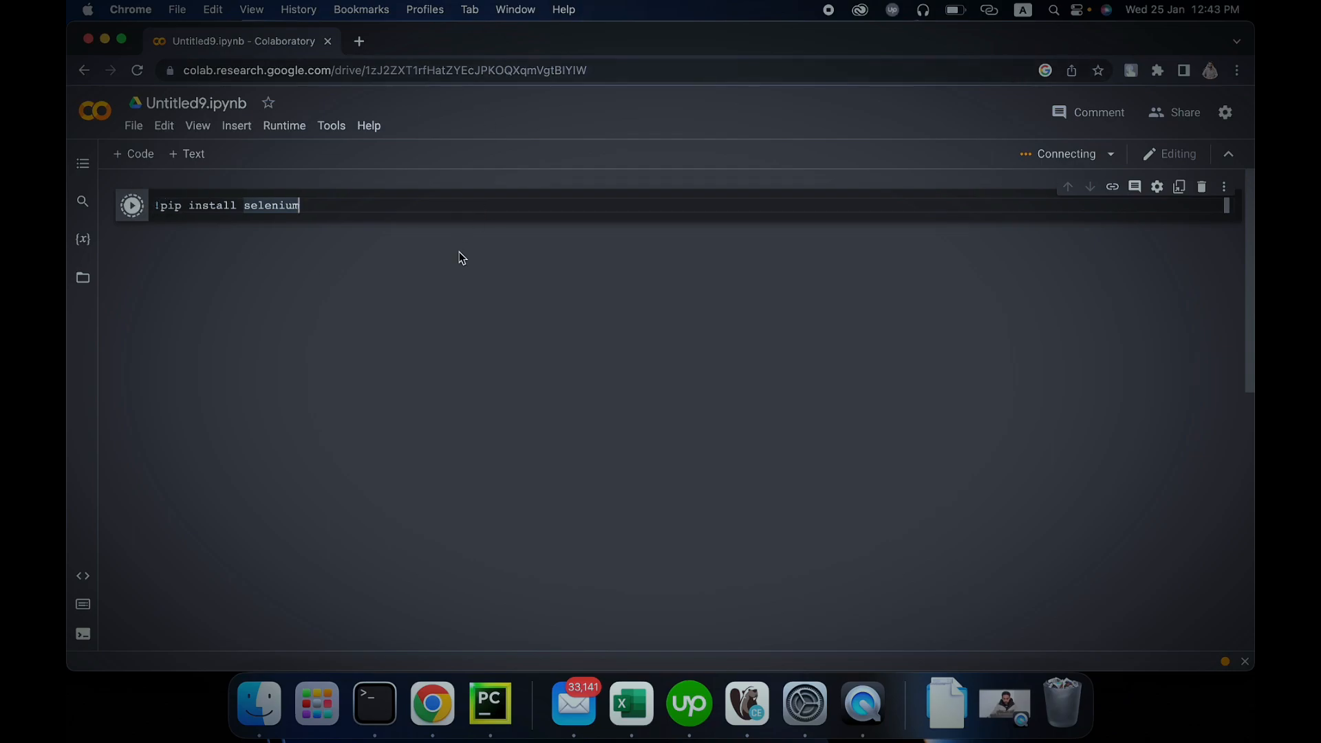
click(132, 205)
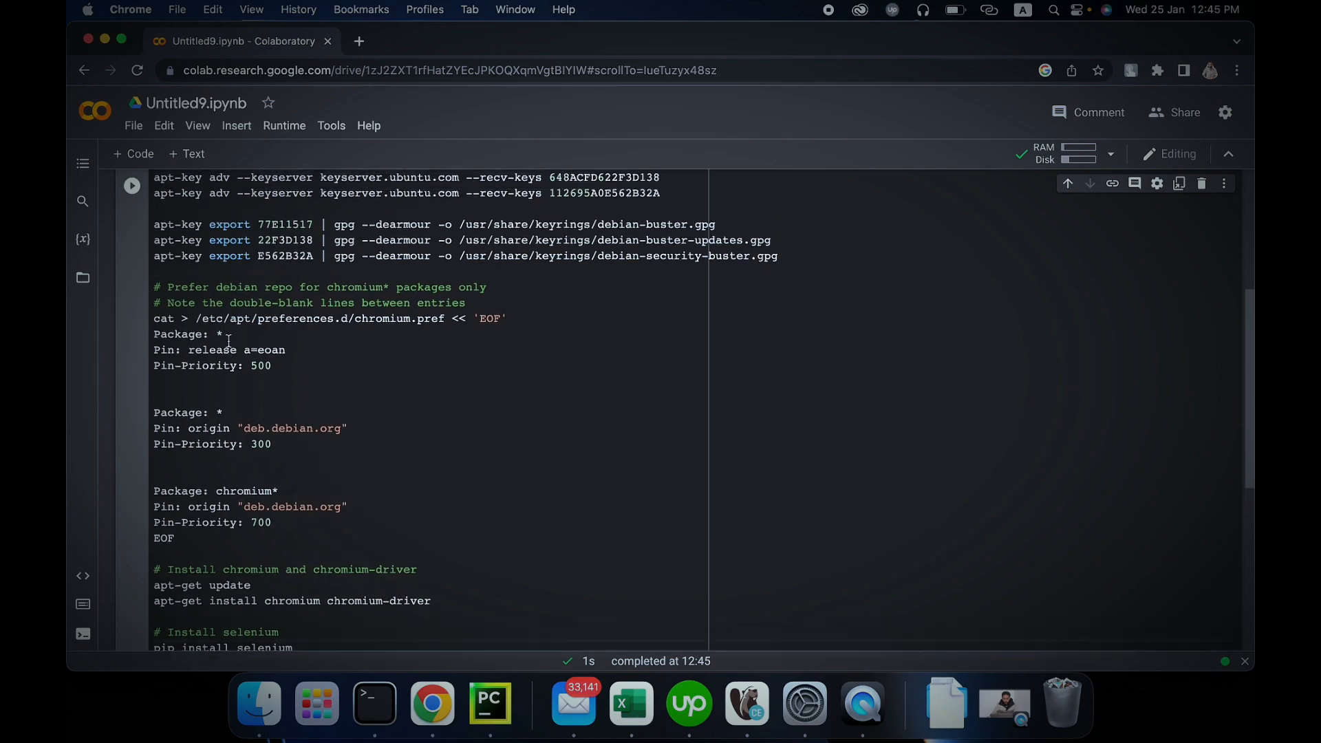
- Delete the '# Install selenium' comment and 'pip install selenium' line, leaving chromium installation
scroll(up, 3)
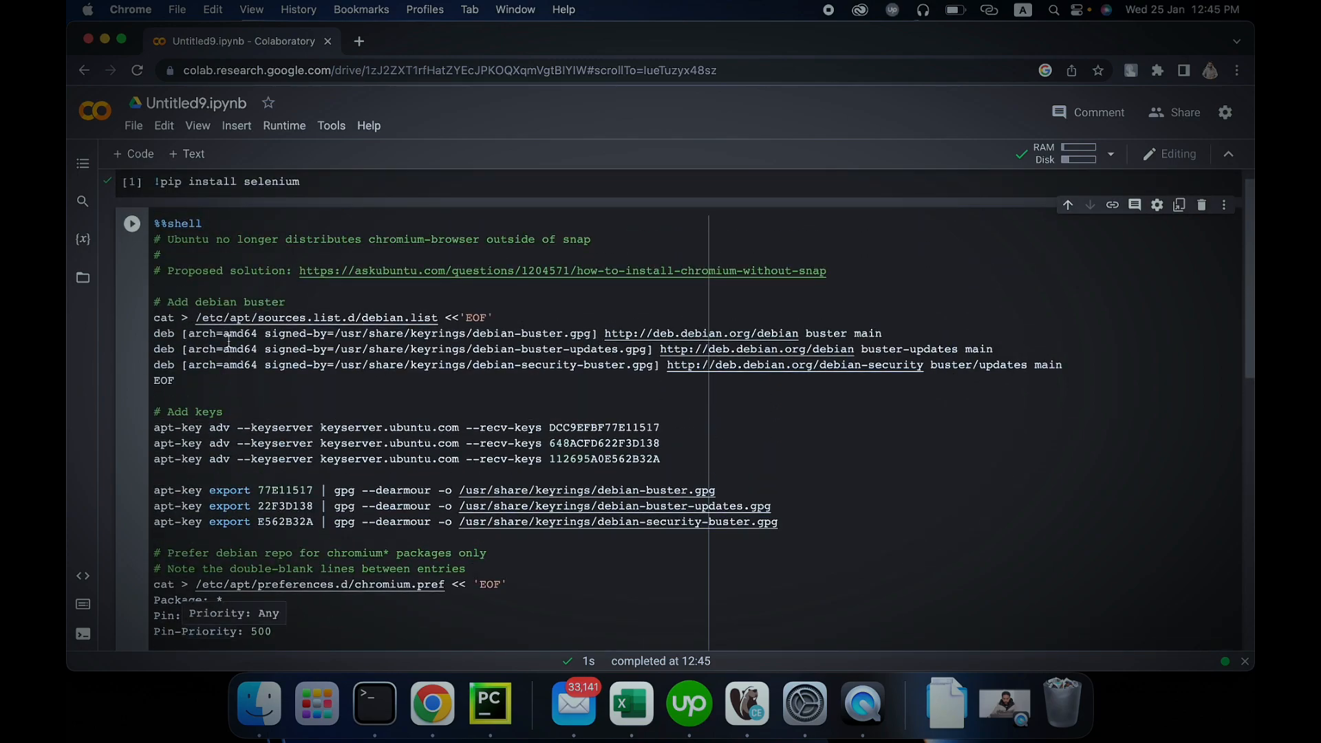
scroll(down, 3)
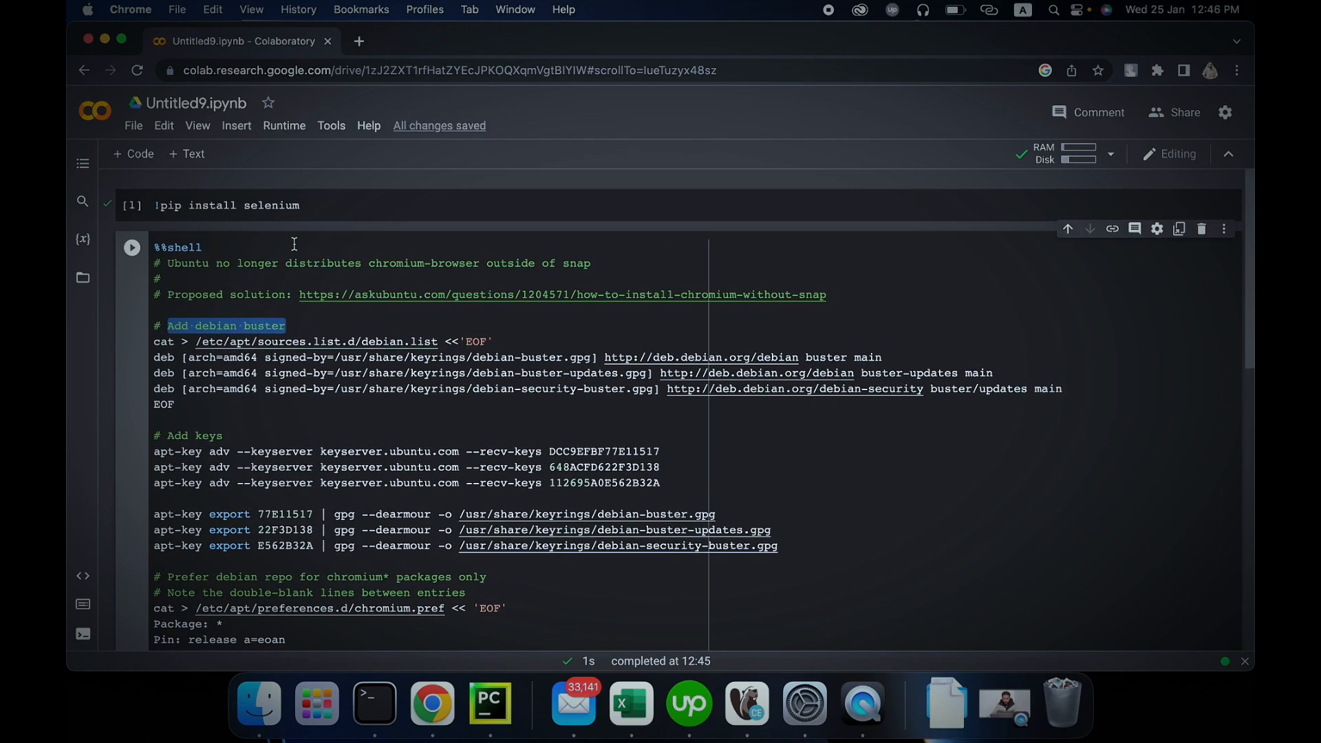
mouse_move(372, 278)
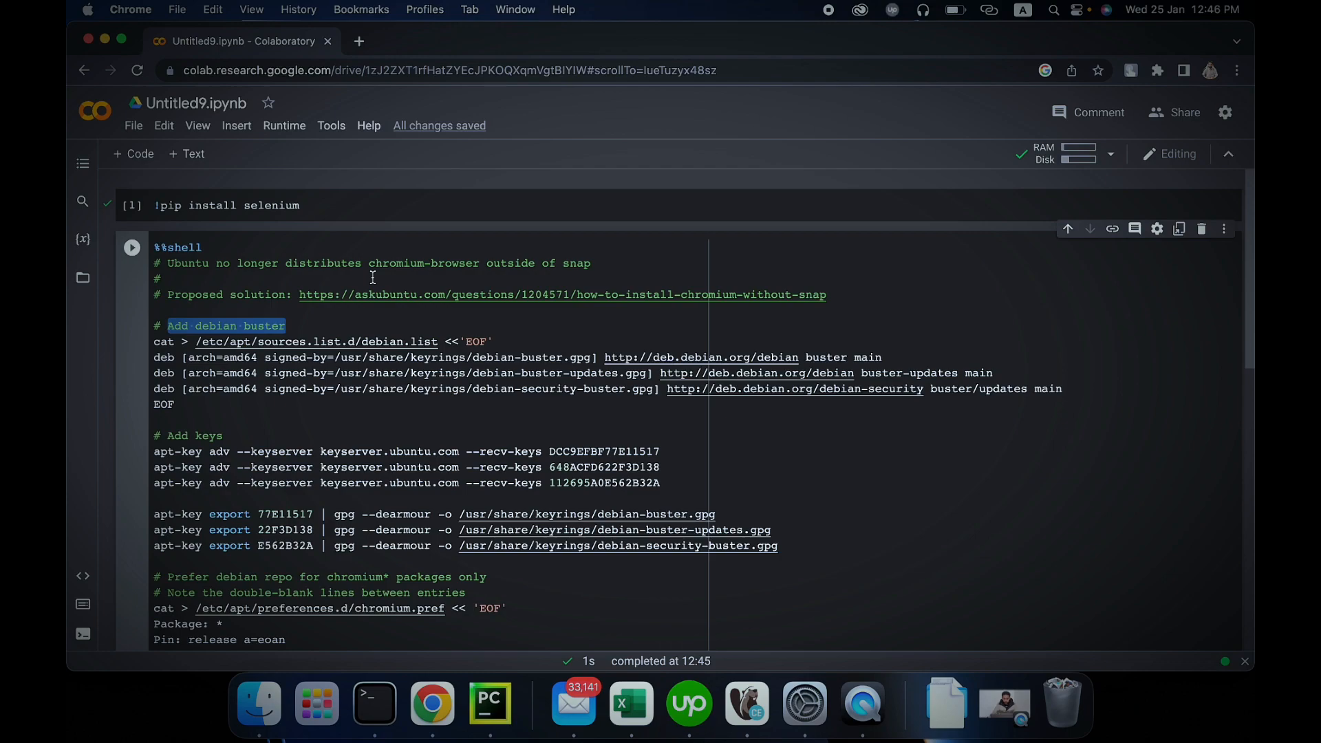
mouse_move(570, 265)
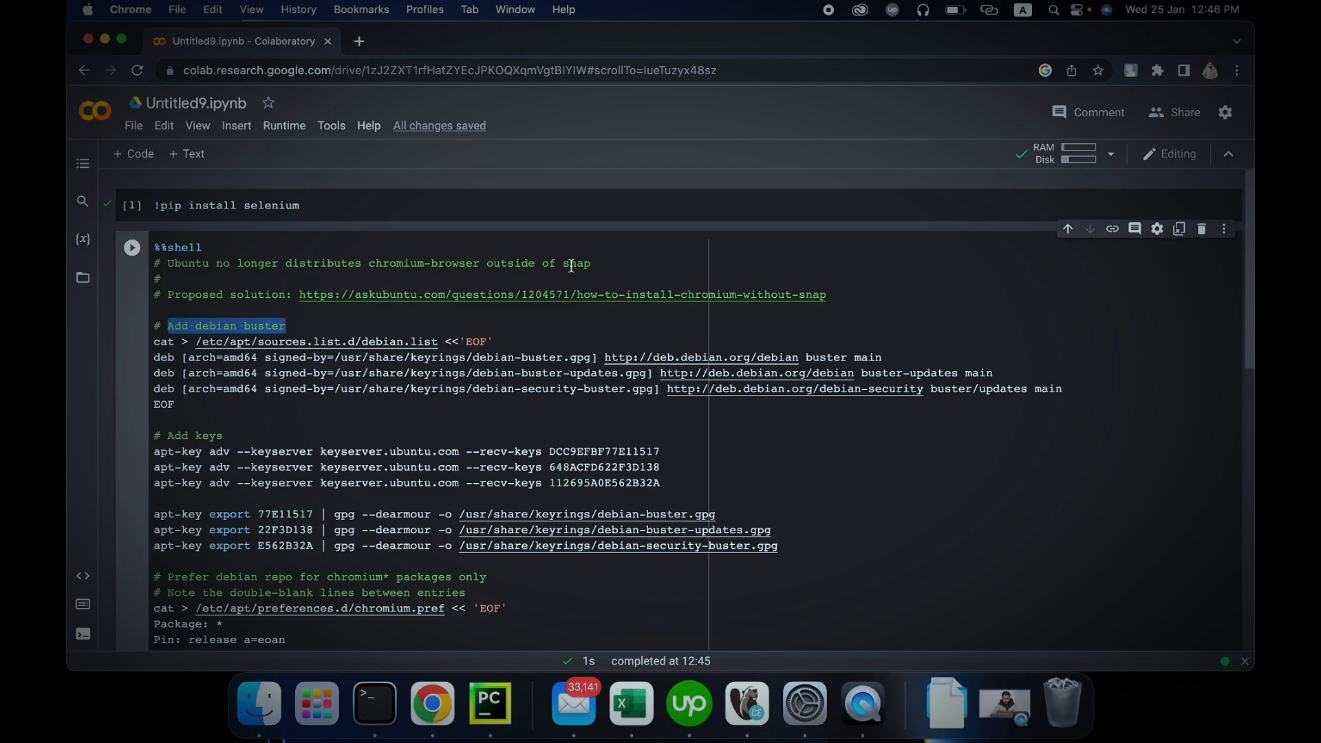
double_click(575, 263)
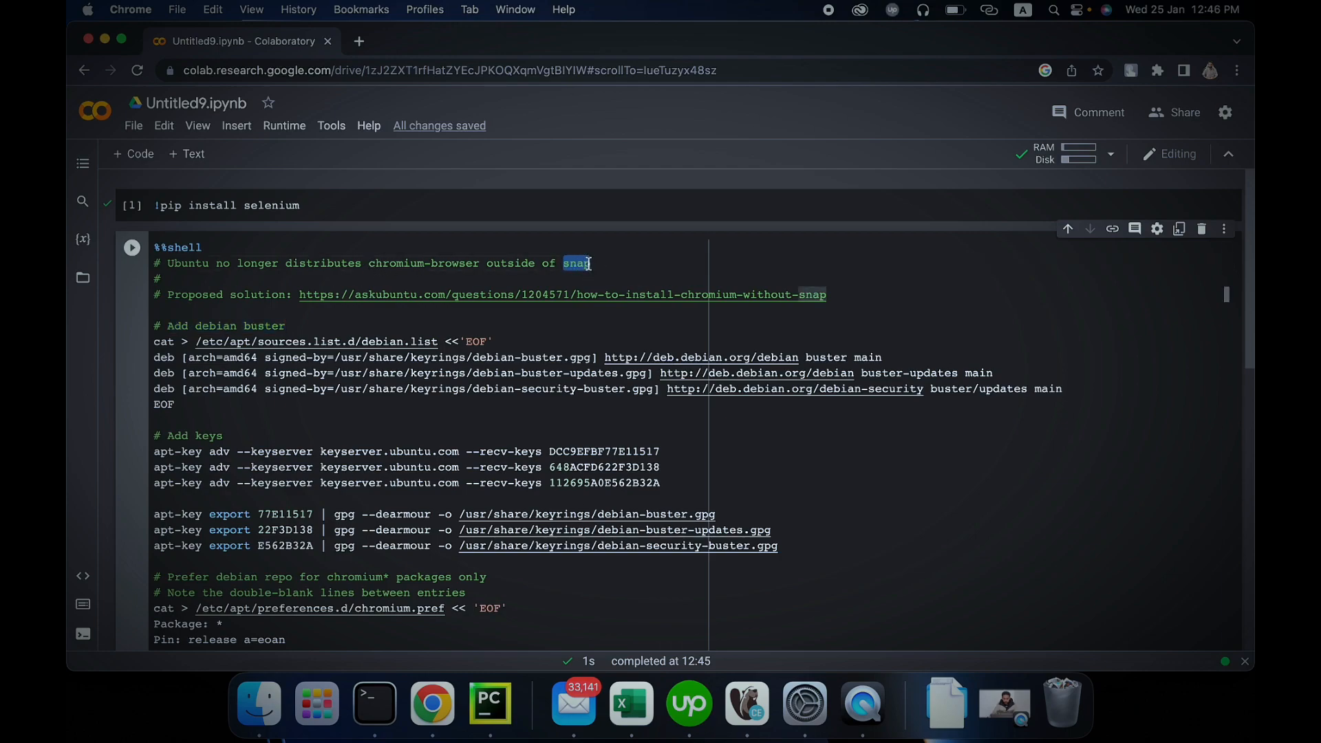
click(564, 278)
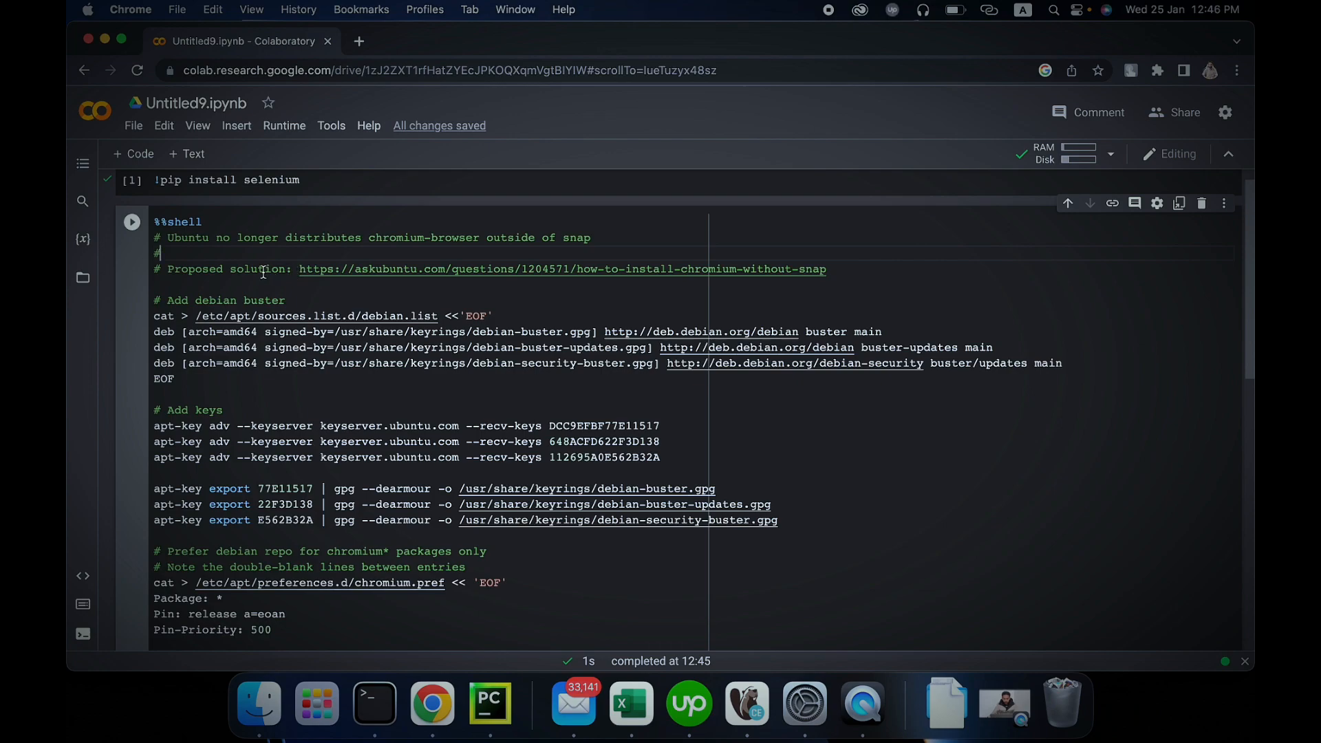
scroll(down, 3)
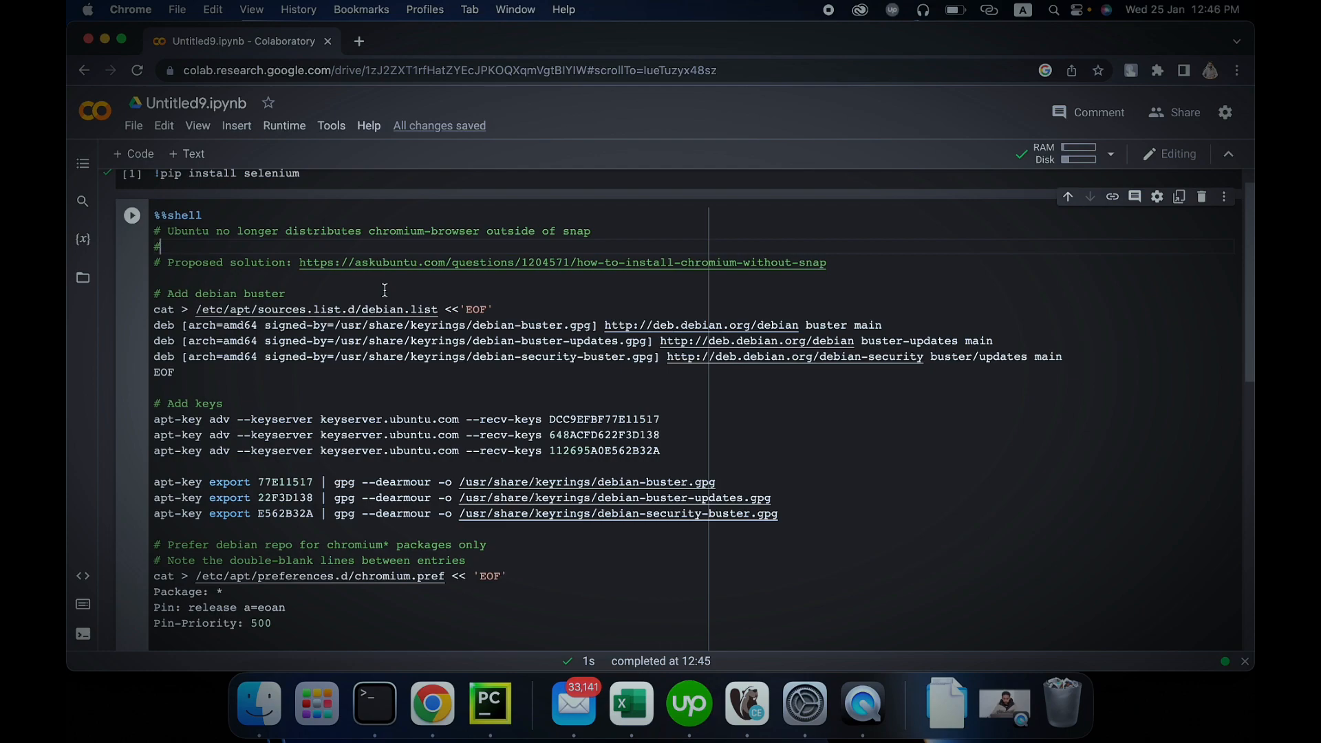
scroll(down, 3)
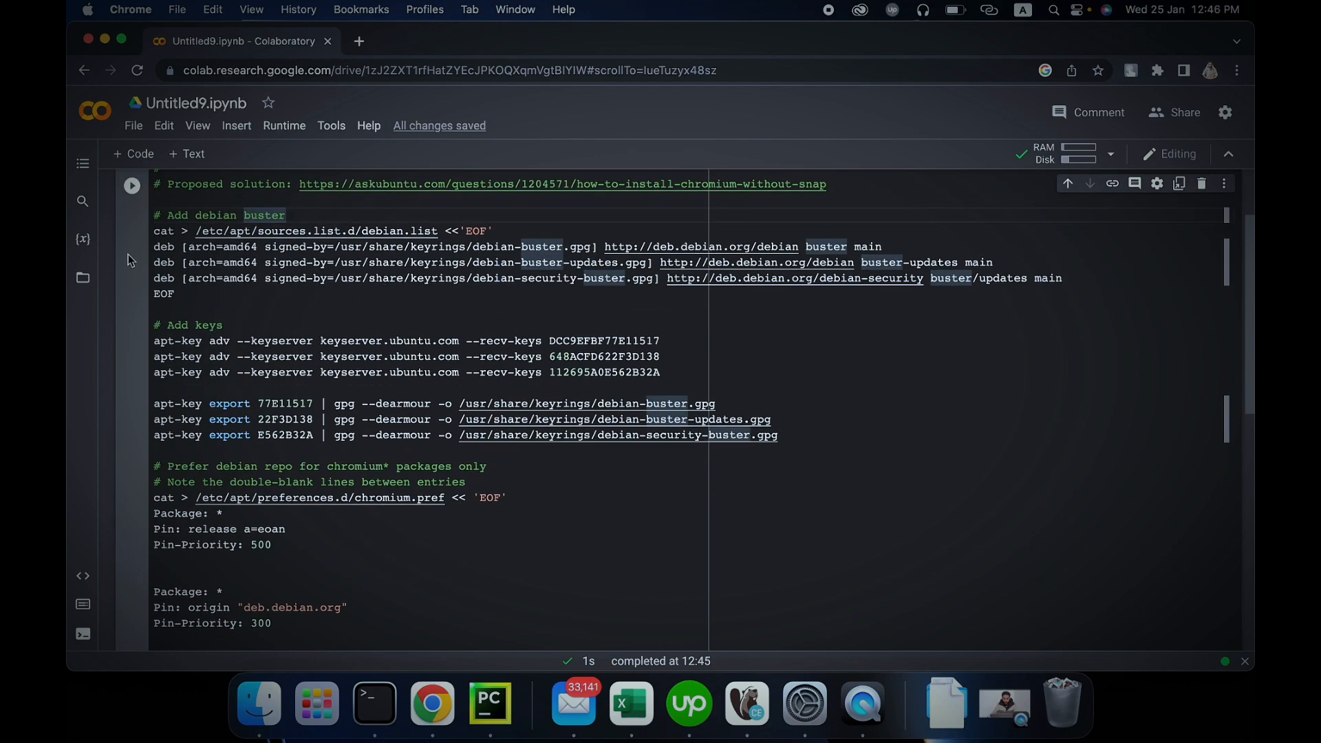
scroll(down, 3)
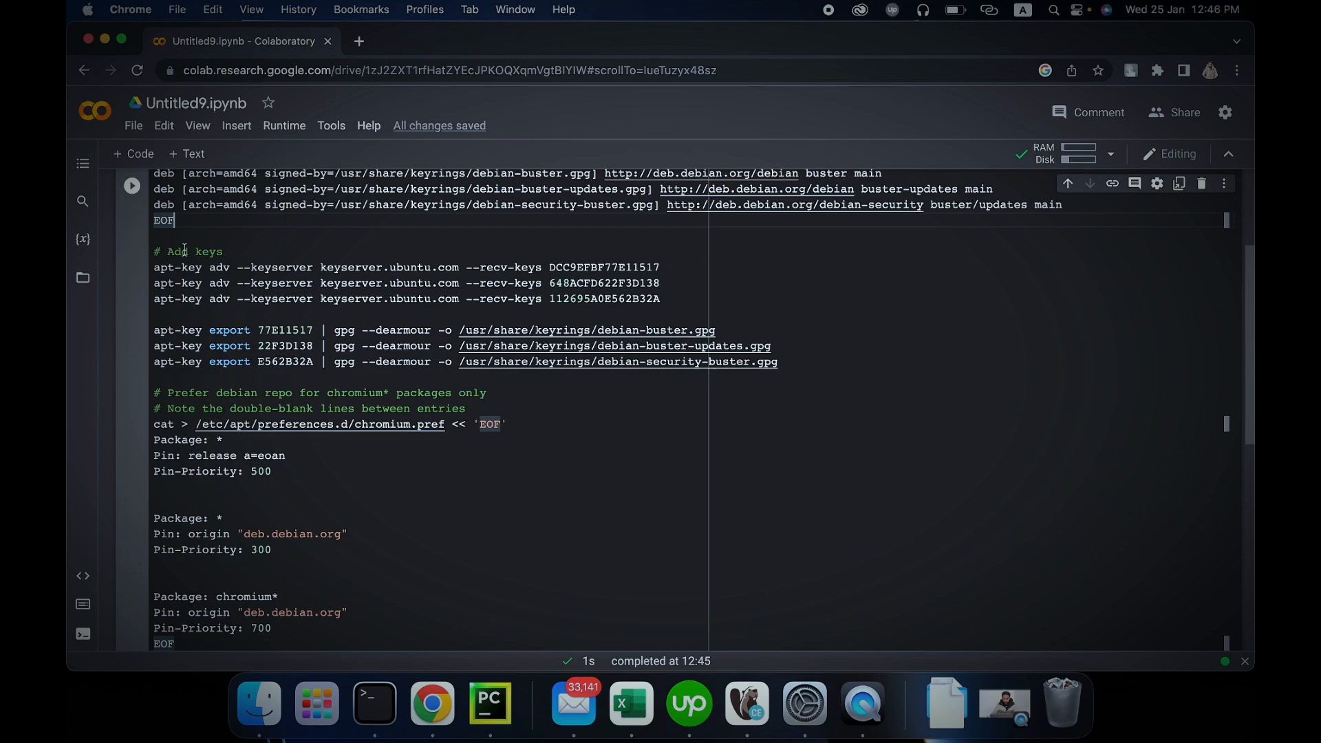
scroll(down, 3)
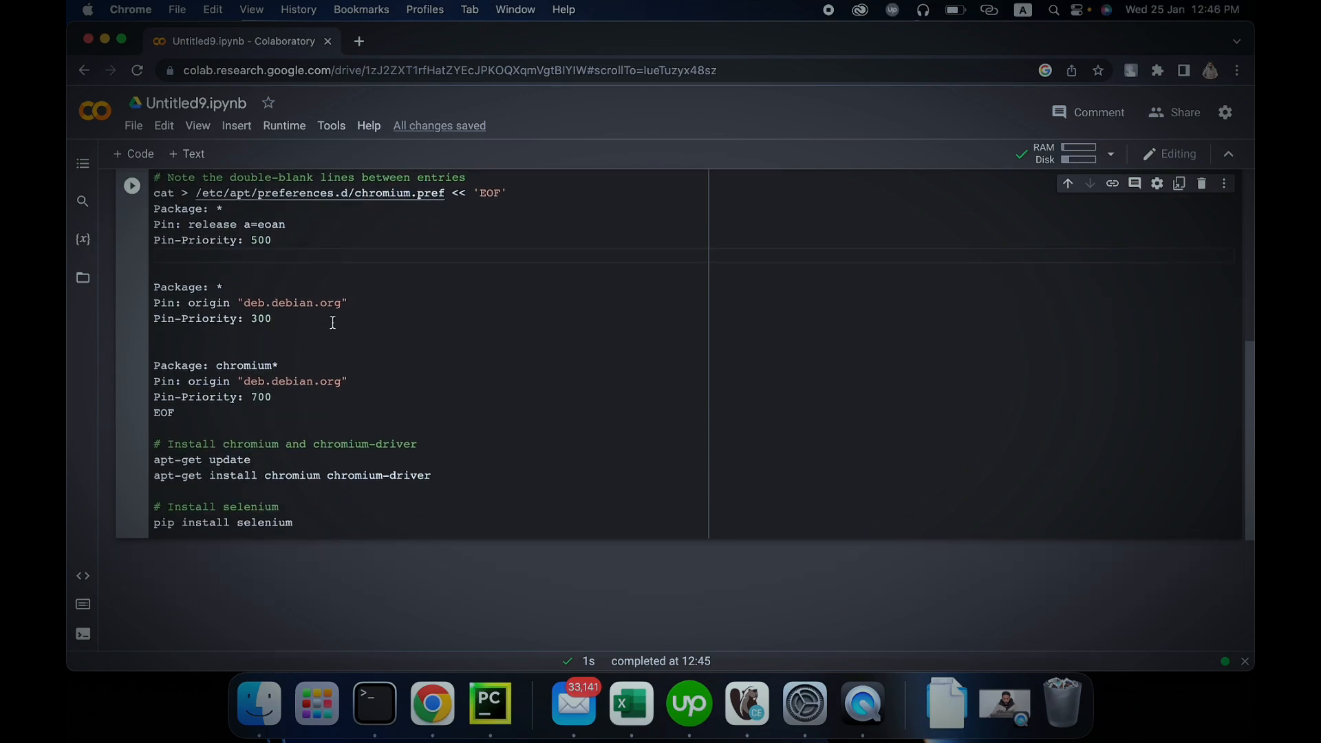
scroll(down, 3)
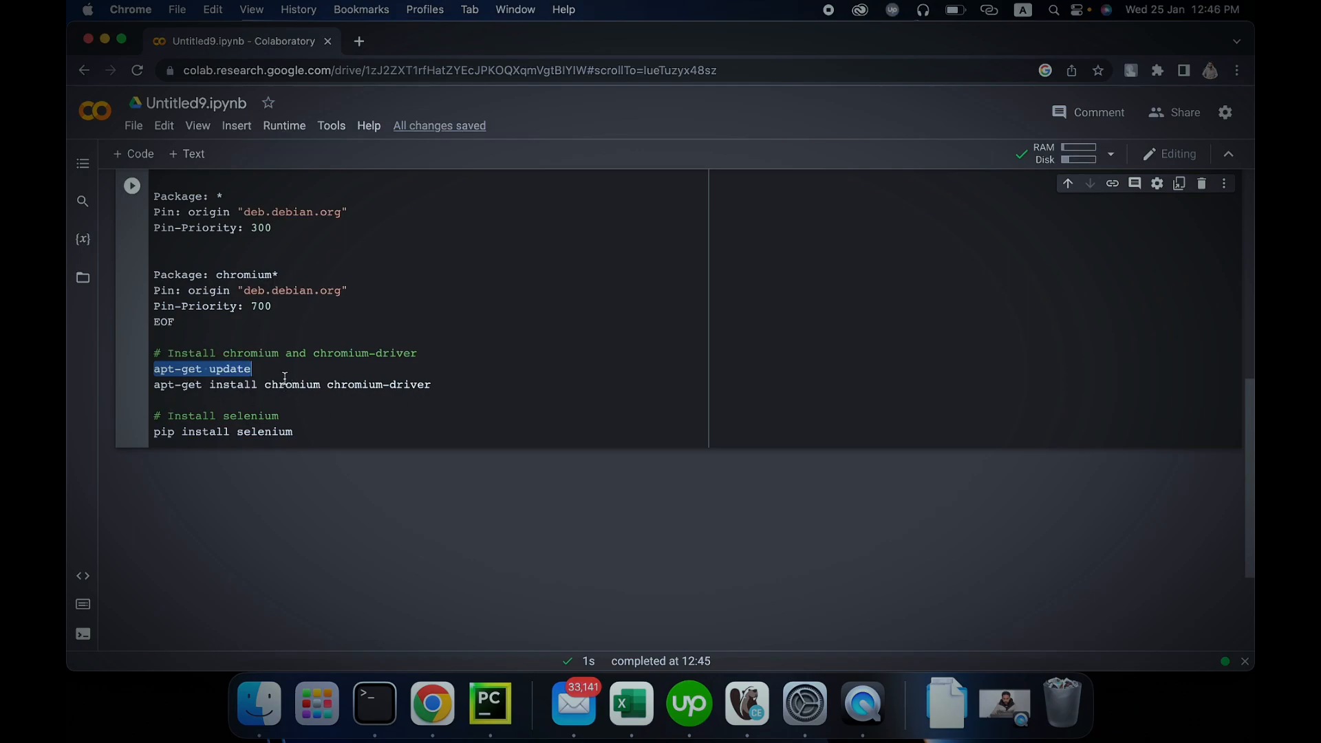
double_click(353, 384)
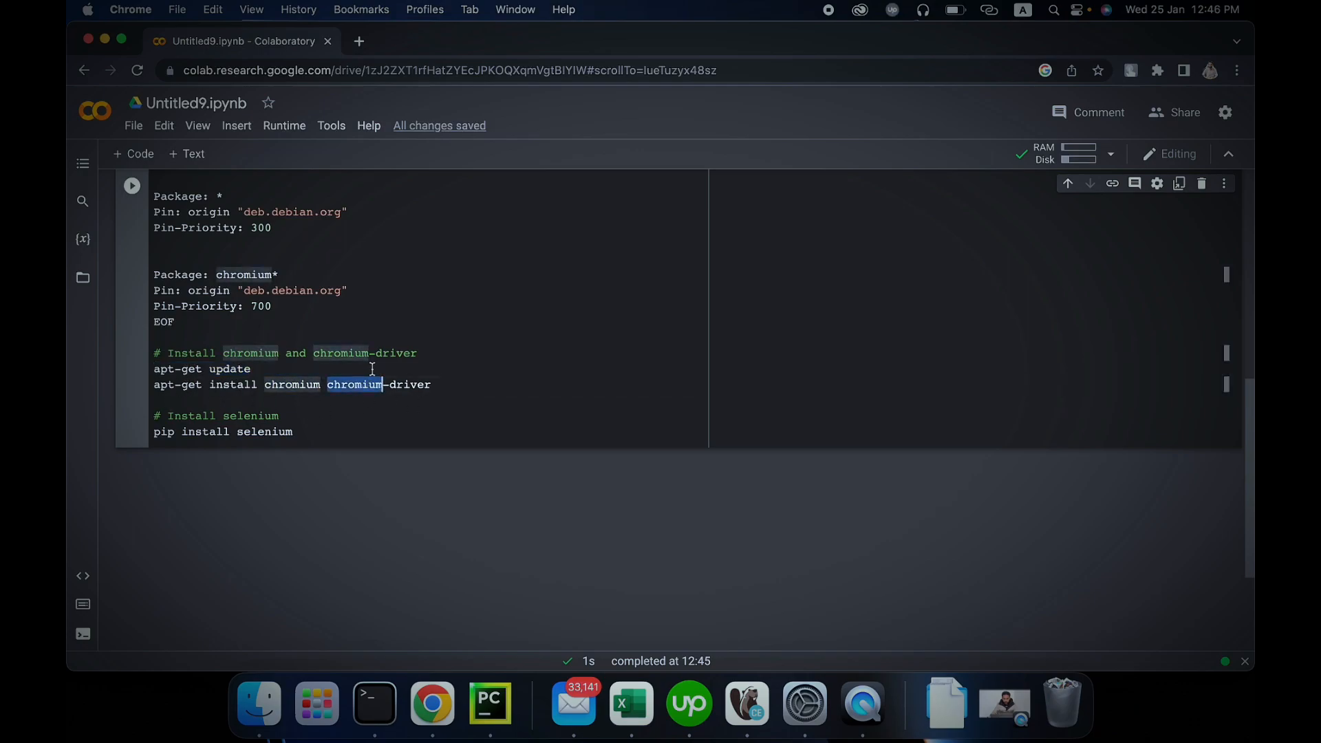
double_click(264, 431)
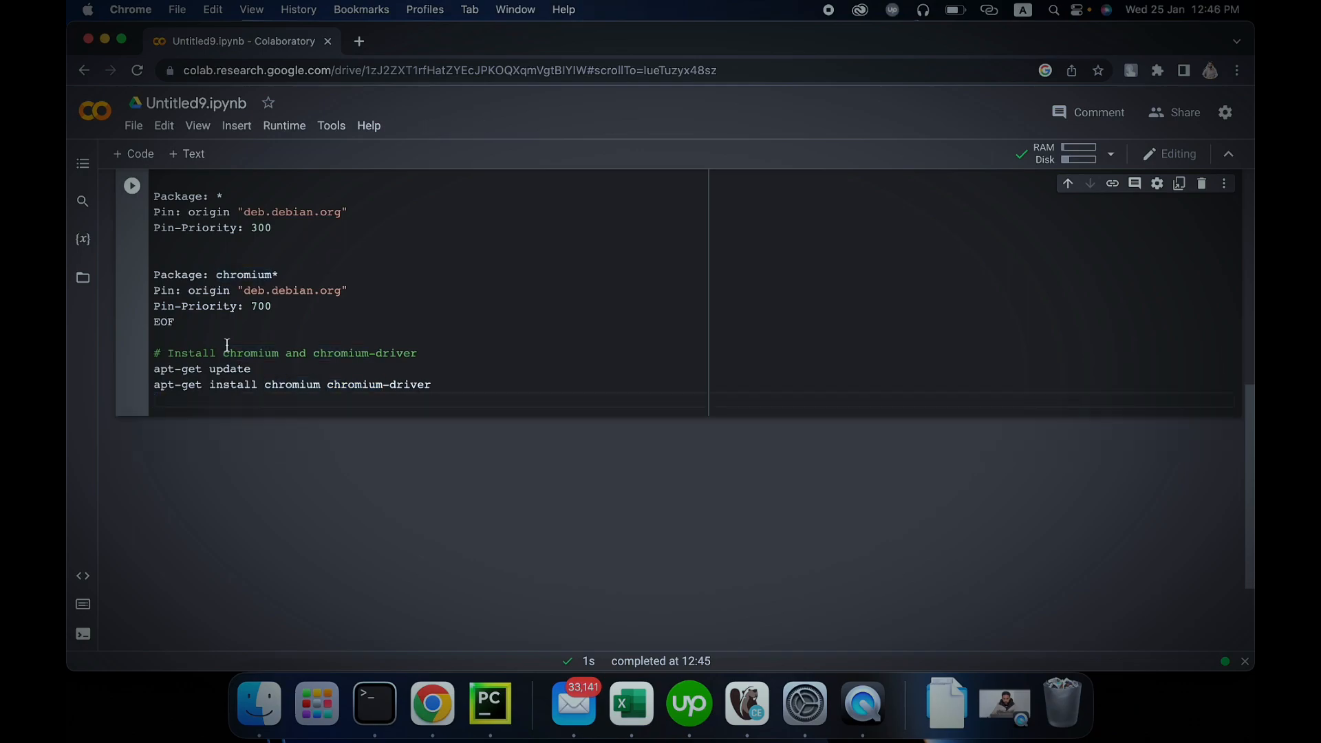
- Run the chromium/chromium-driver setup cell and clear its apt-get output
scroll(up, 3)
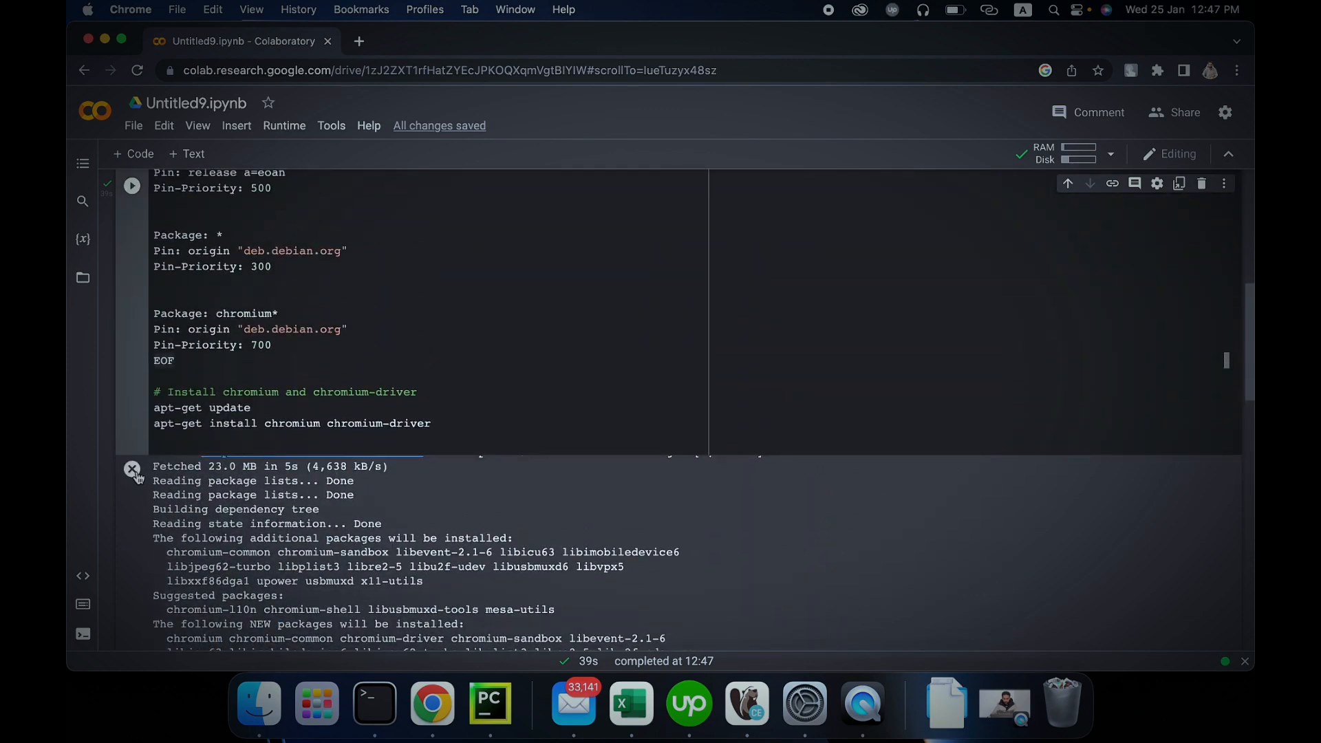
click(132, 468)
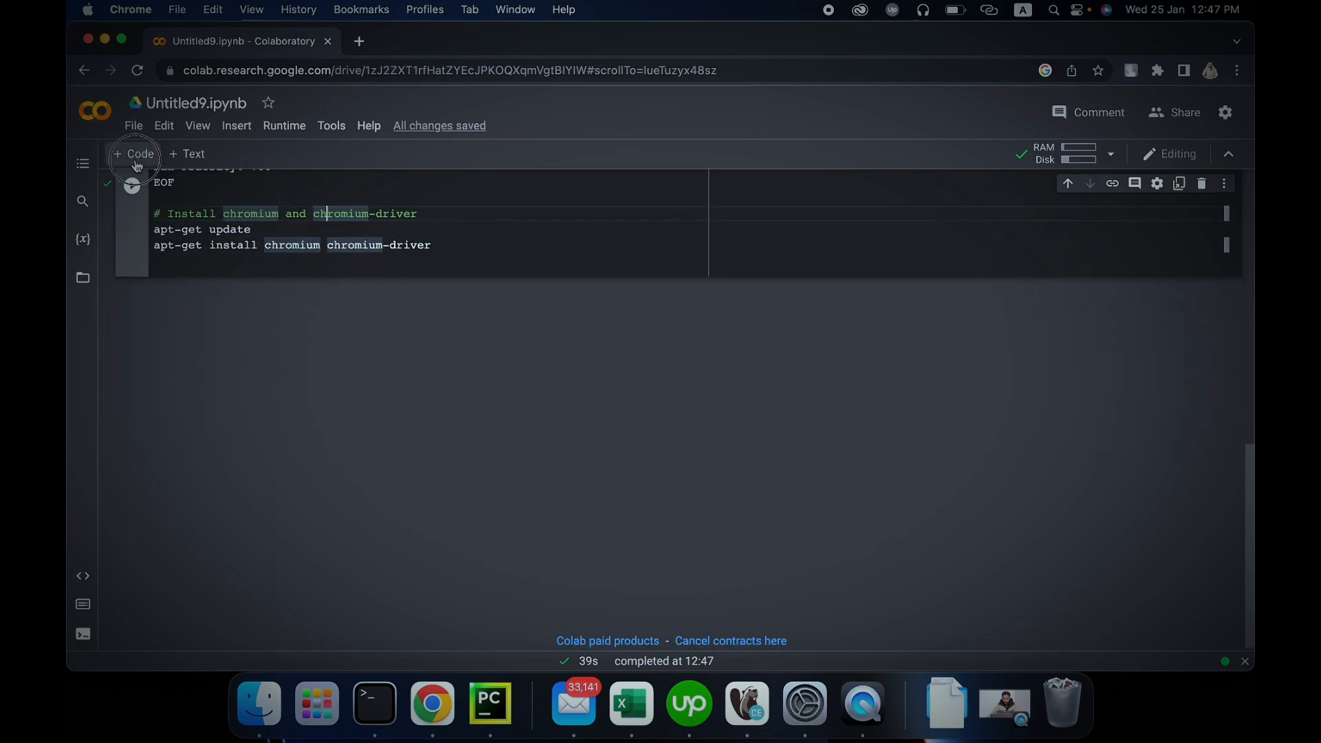
- Add and run a cell 'from selenium import webdriver'
click(134, 154)
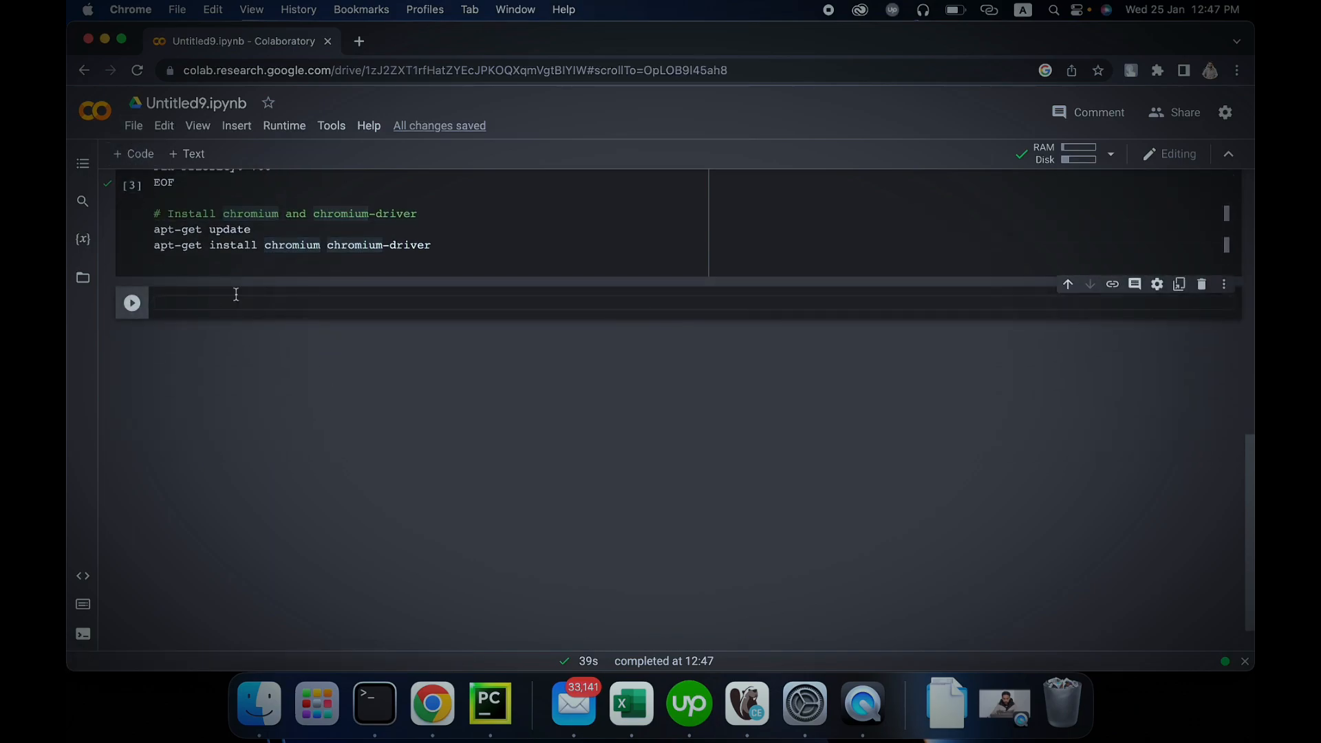
text(dr)
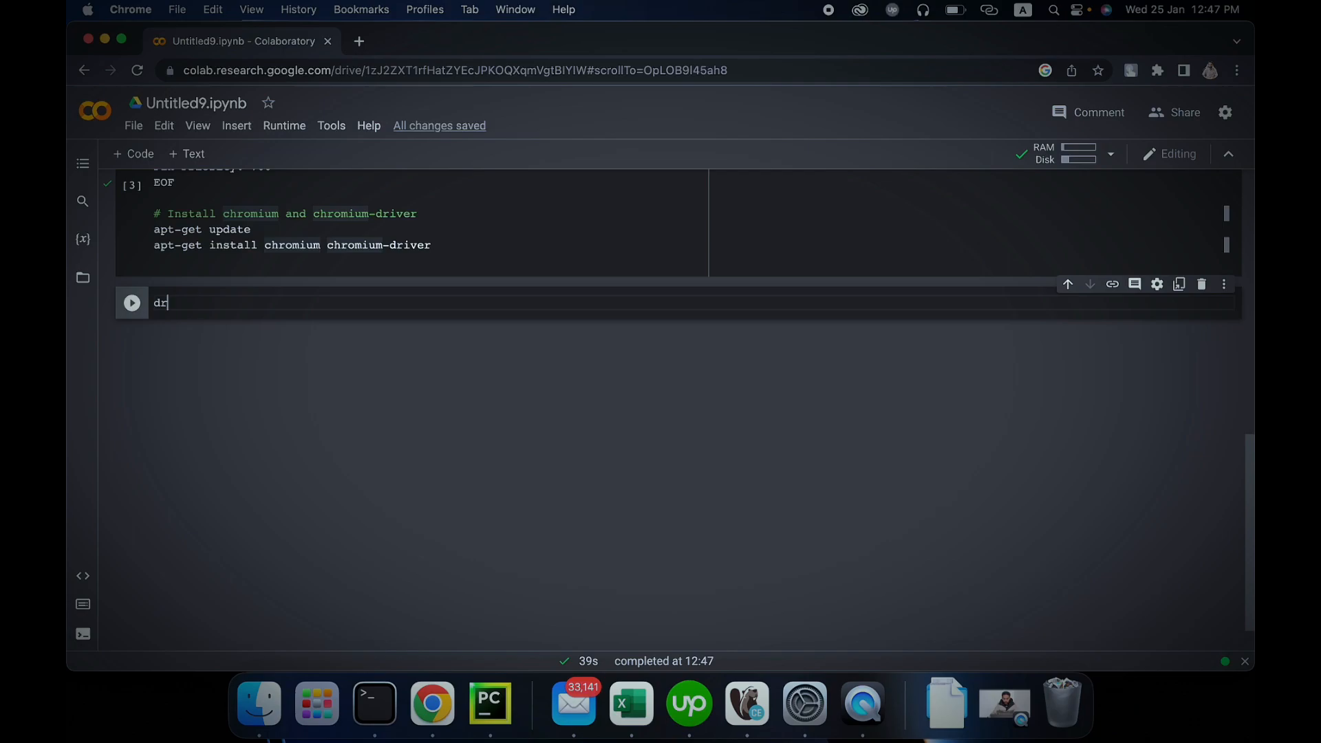
text(from selenium i)
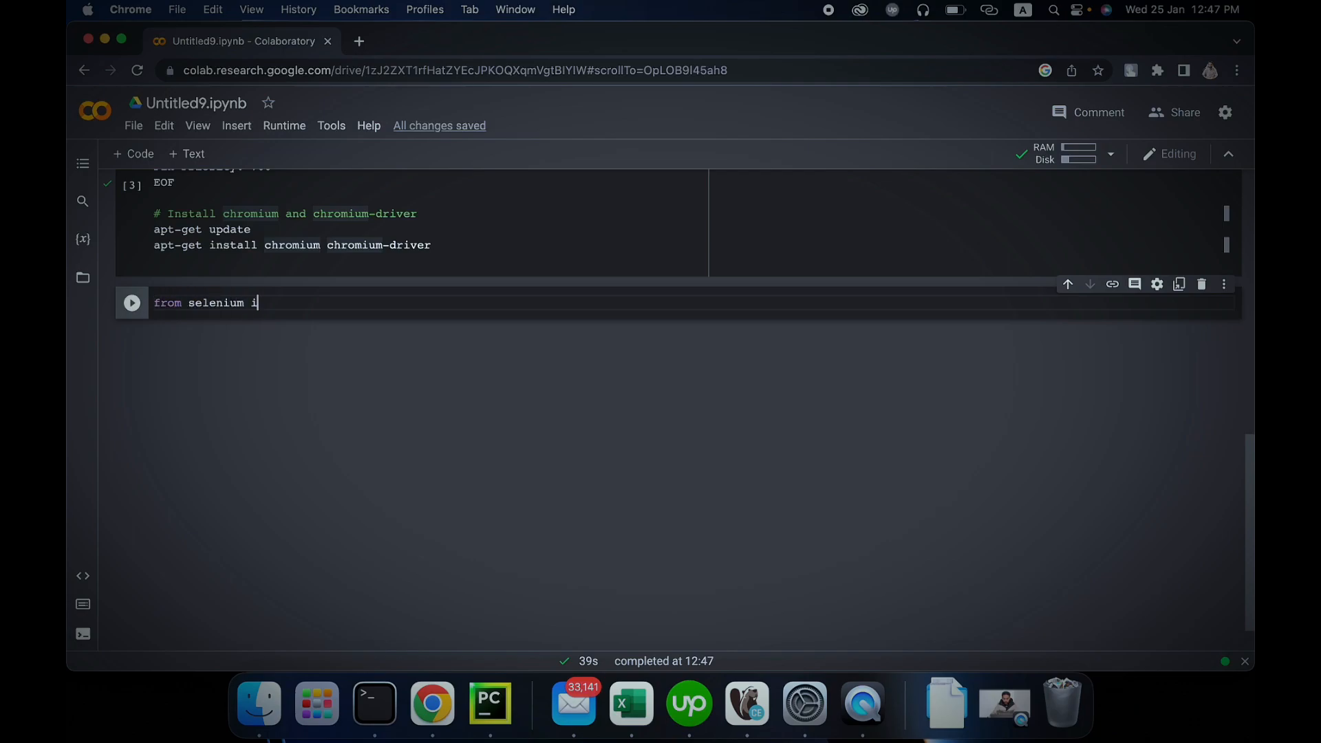
text(mport webdriver)
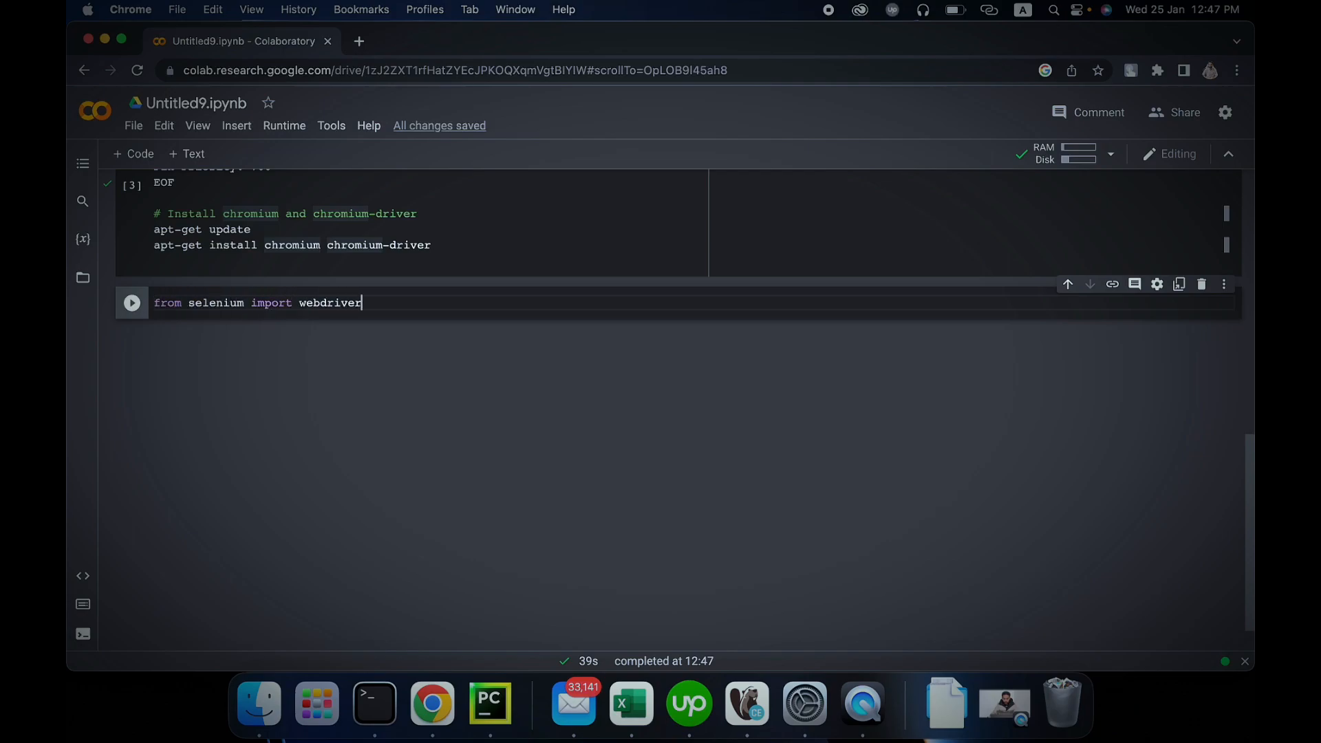
click(132, 303)
text(d)
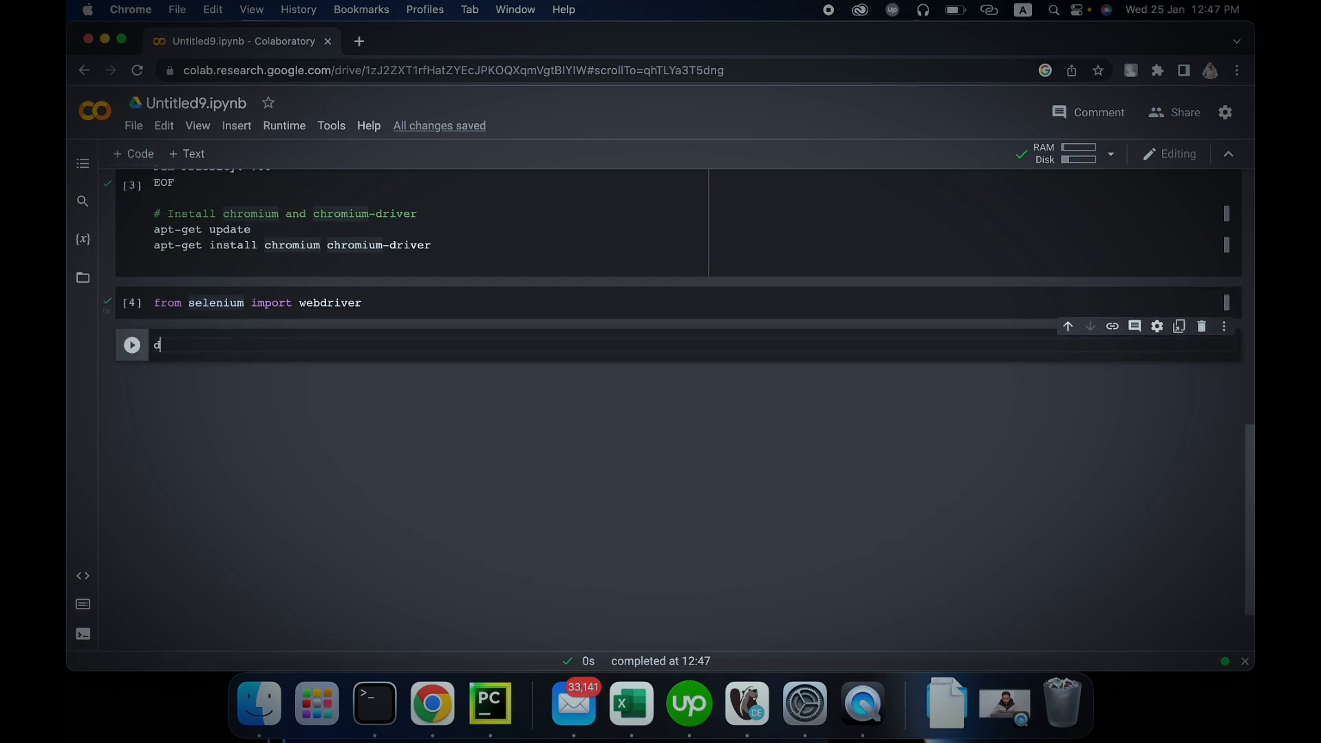
- Run 'driver = webdriver.Chrome()', which errors, and insert an empty cell below the import
text(river =)
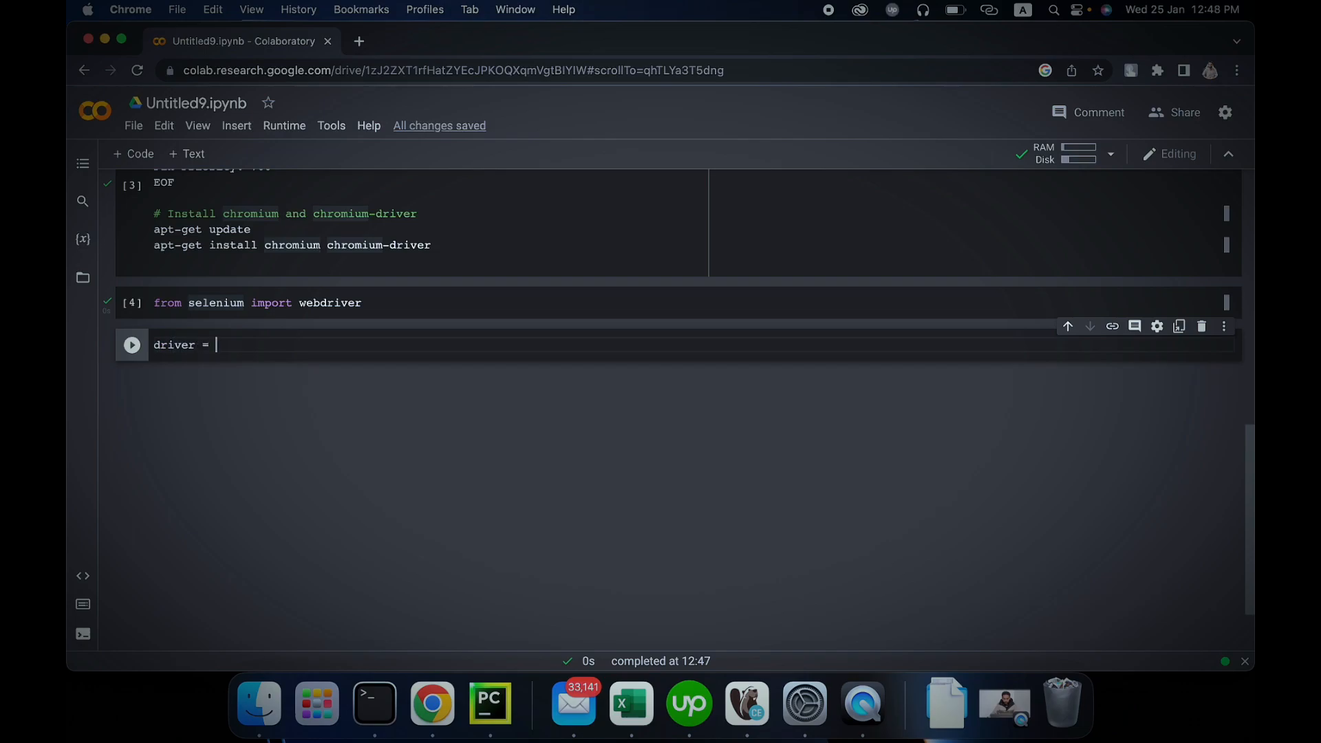
text(web)
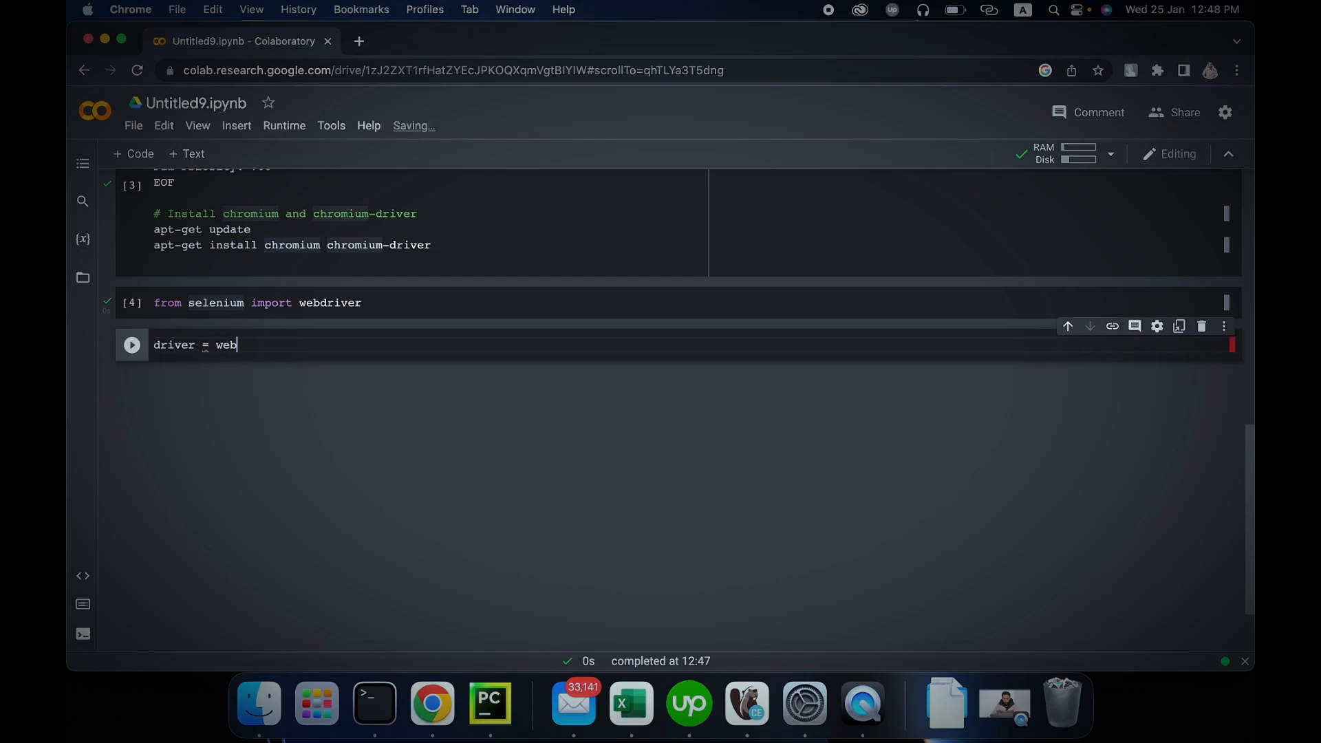
text(driver.Chrome())
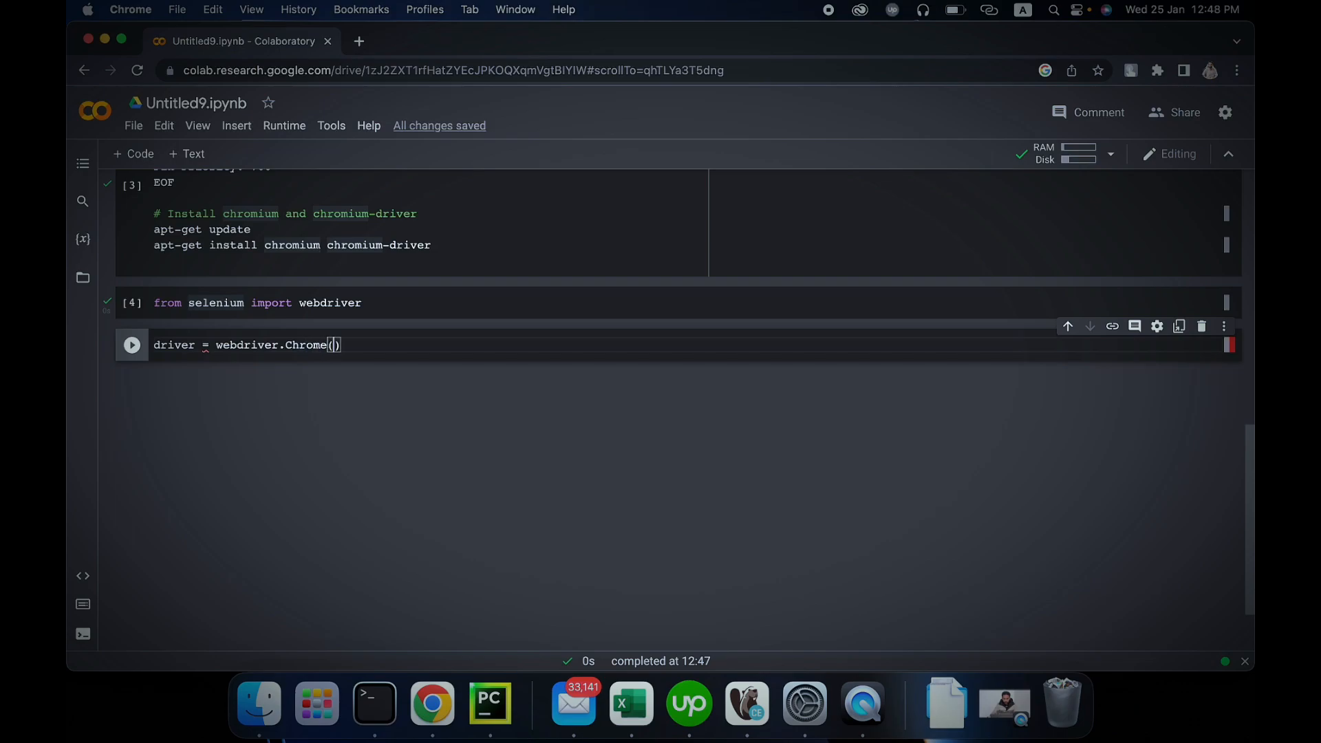
click(133, 344)
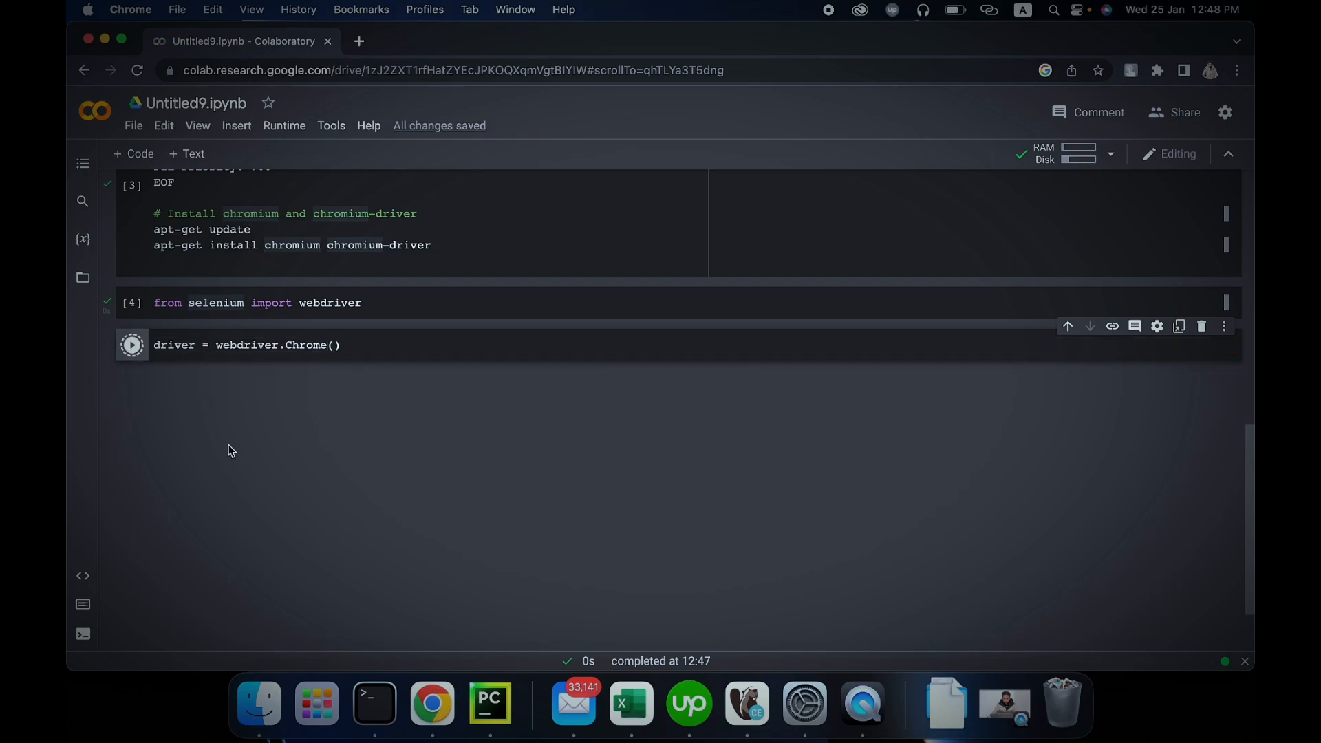
click(132, 344)
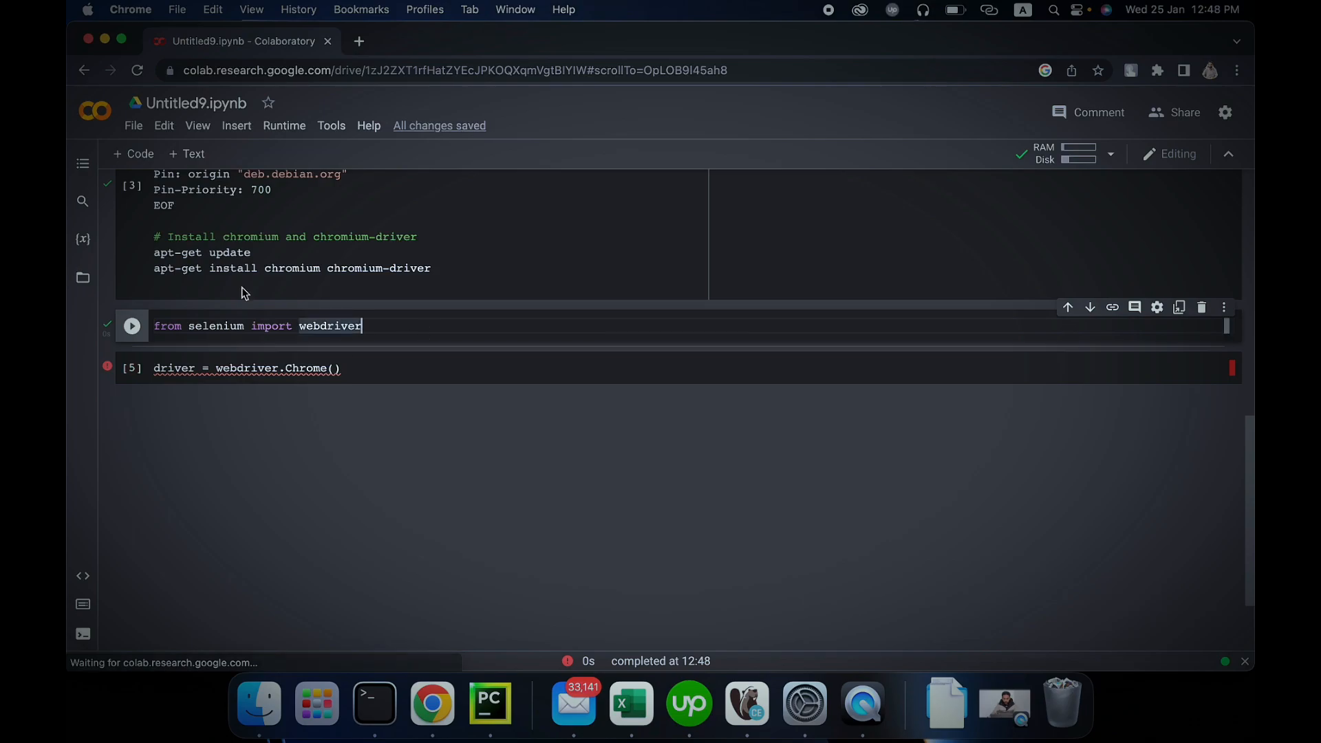
click(132, 326)
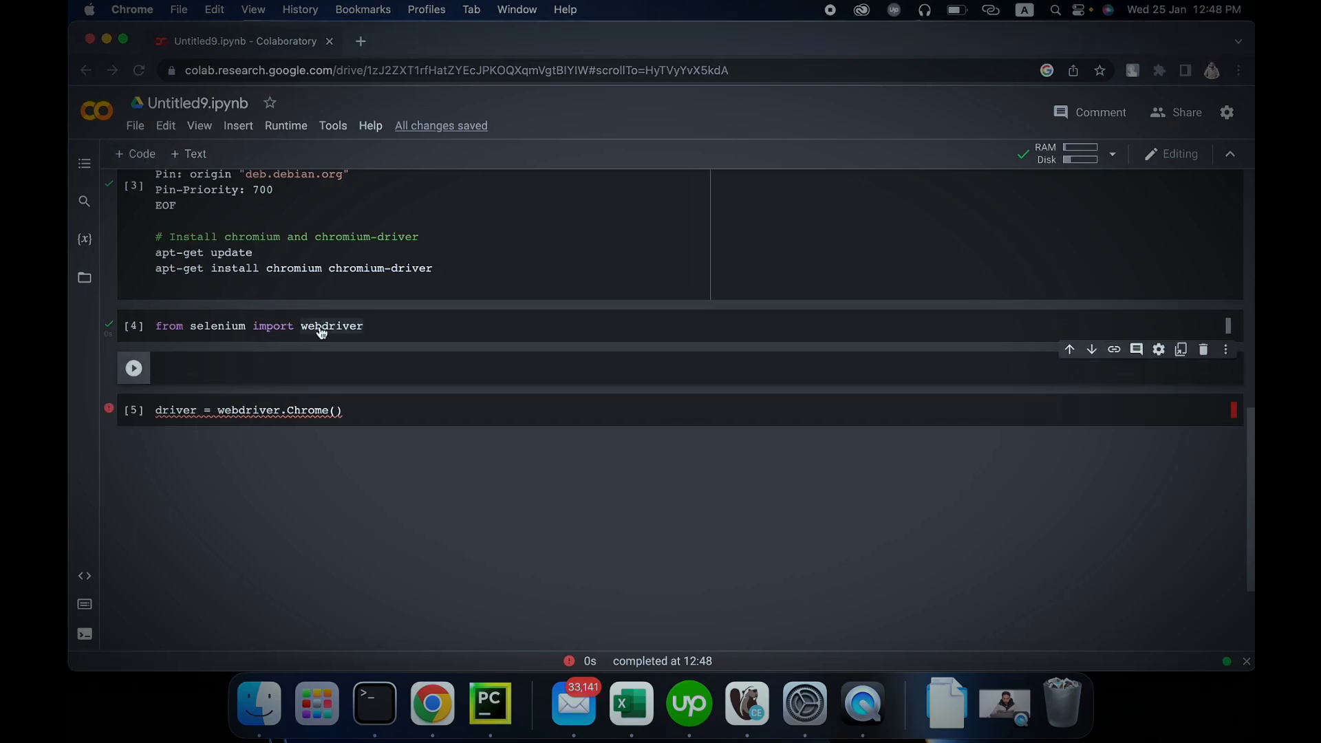
- Paste the web_driver() definition with headless ChromeOptions into the empty cell
click(299, 369)
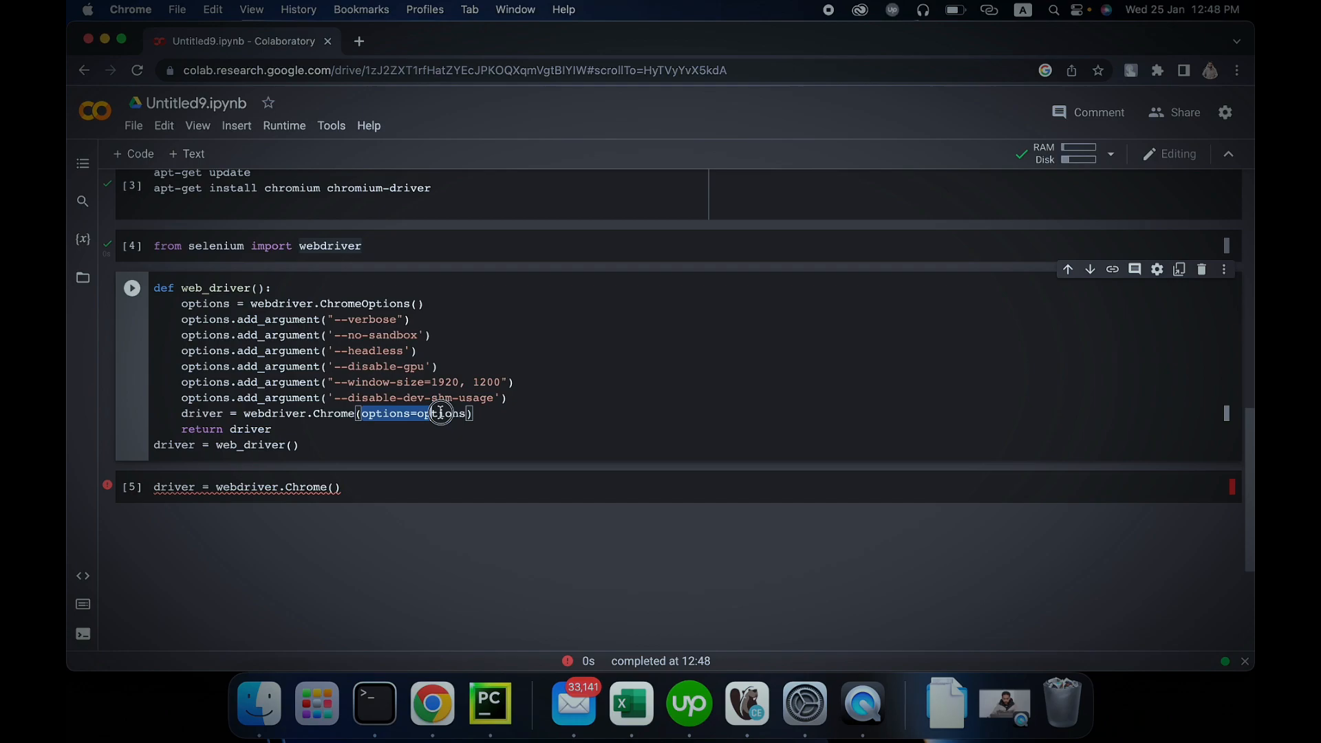
scroll(down, 3)
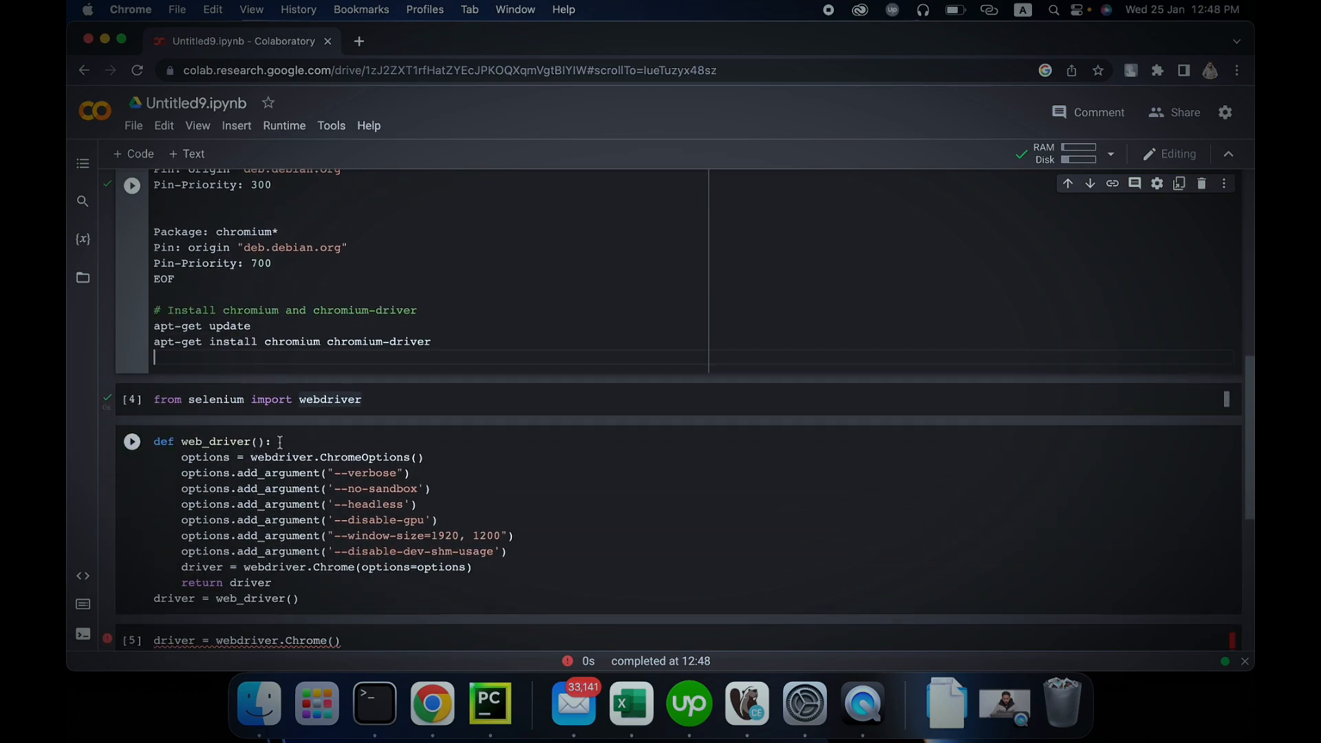
scroll(down, 3)
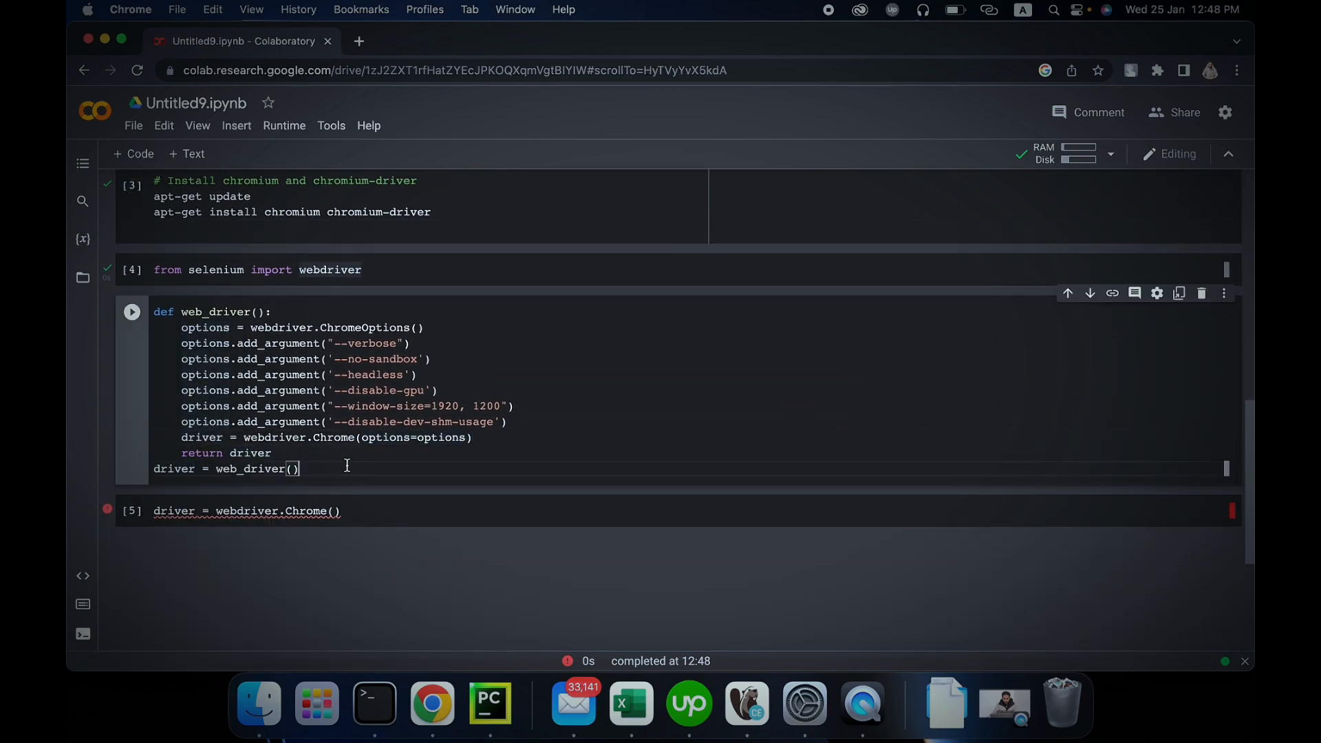
mouse_move(168, 370)
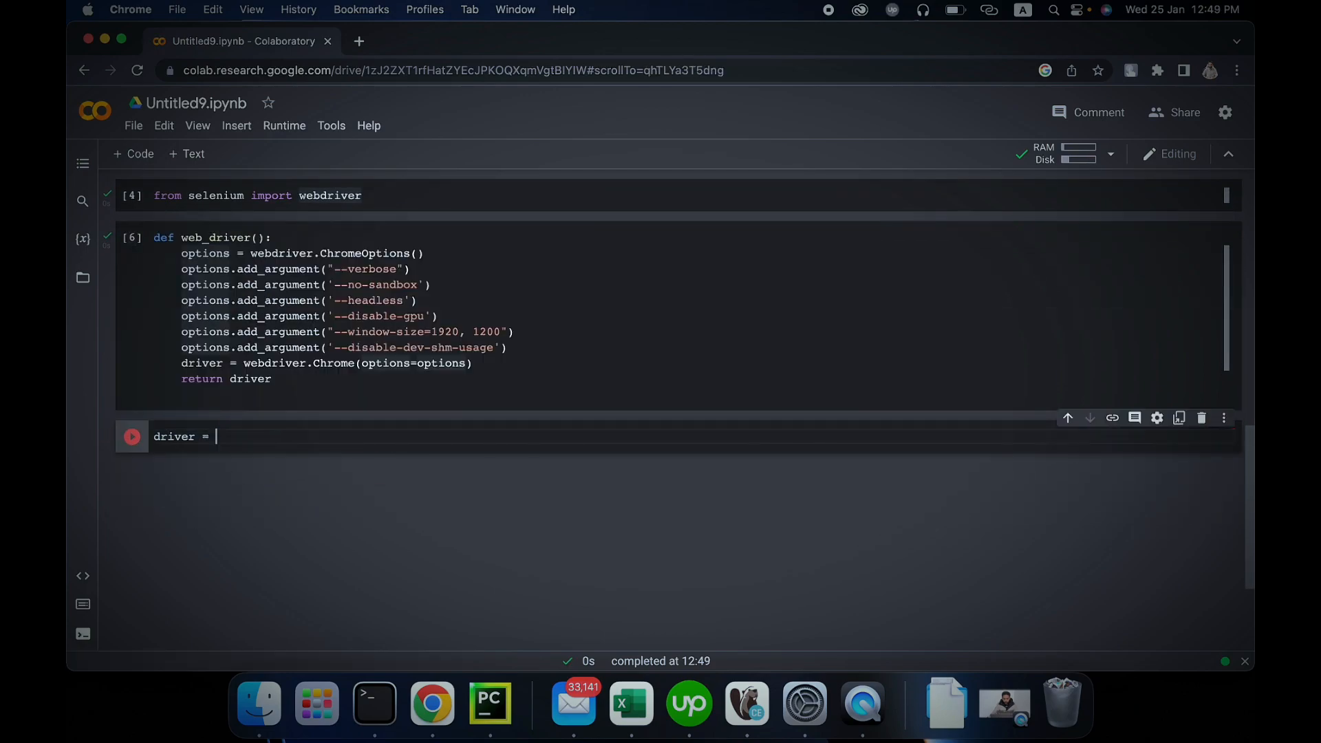
- Run 'driver = web_driver()' to create the driver and add an empty cell below
text(web_drive)
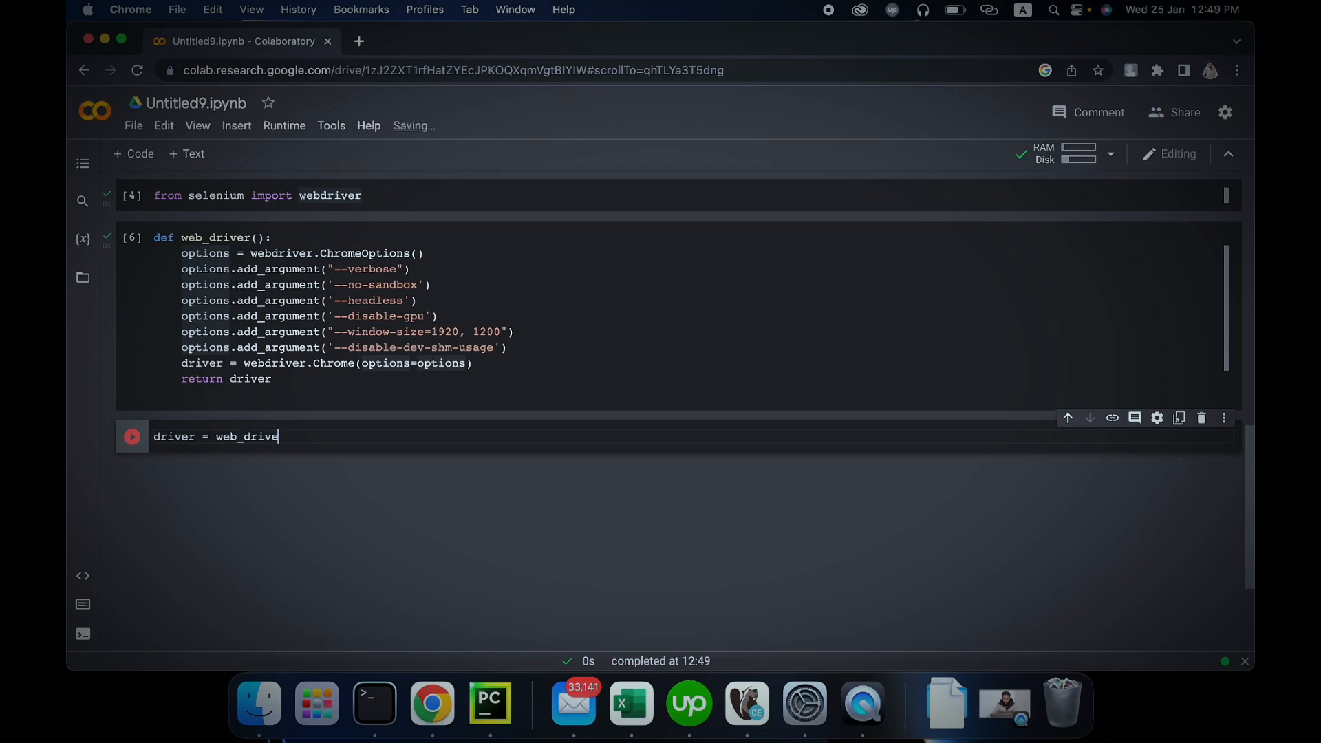
text(())
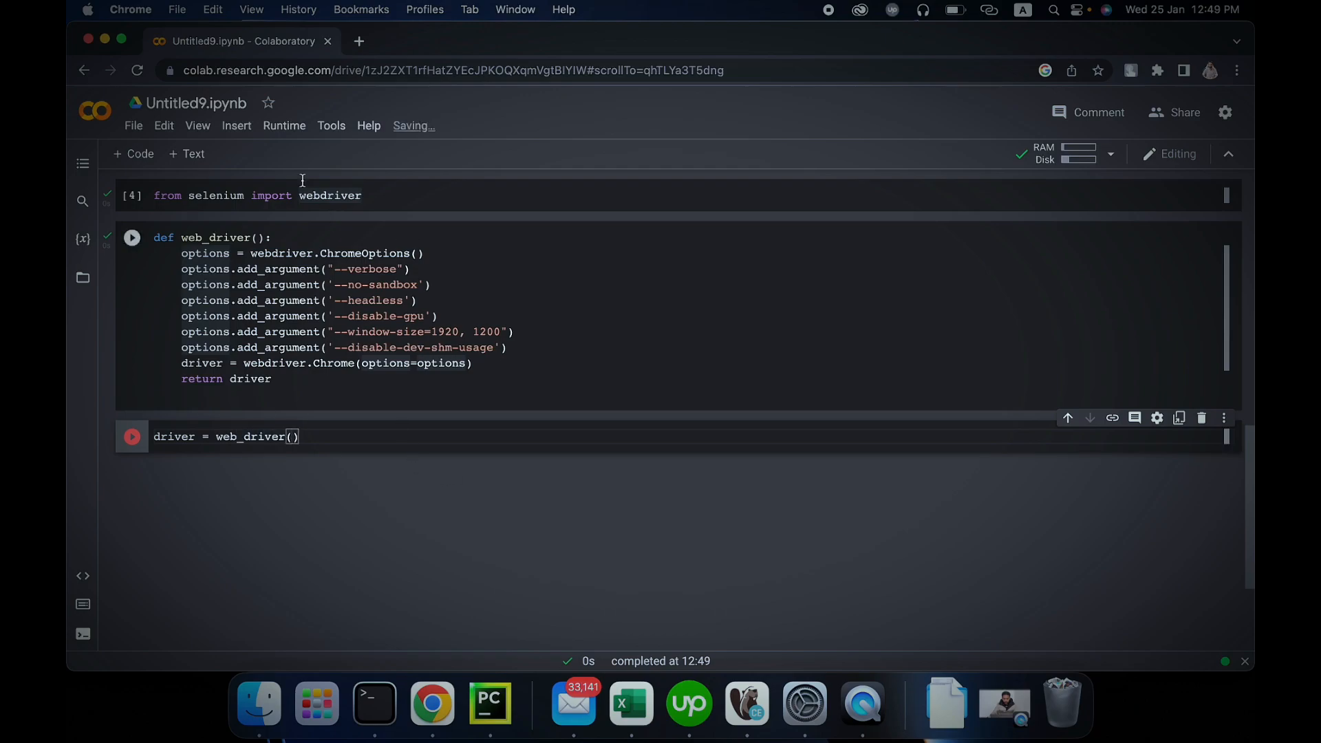
click(132, 236)
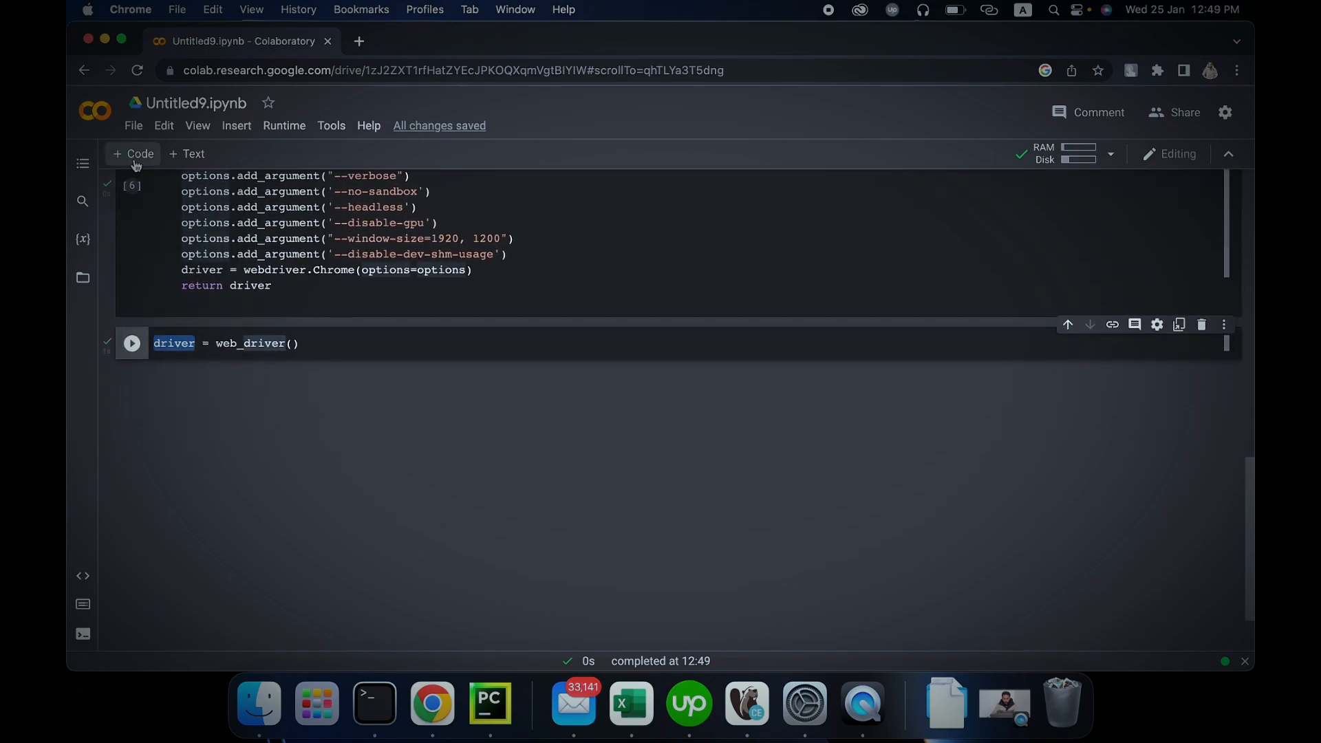
click(132, 343)
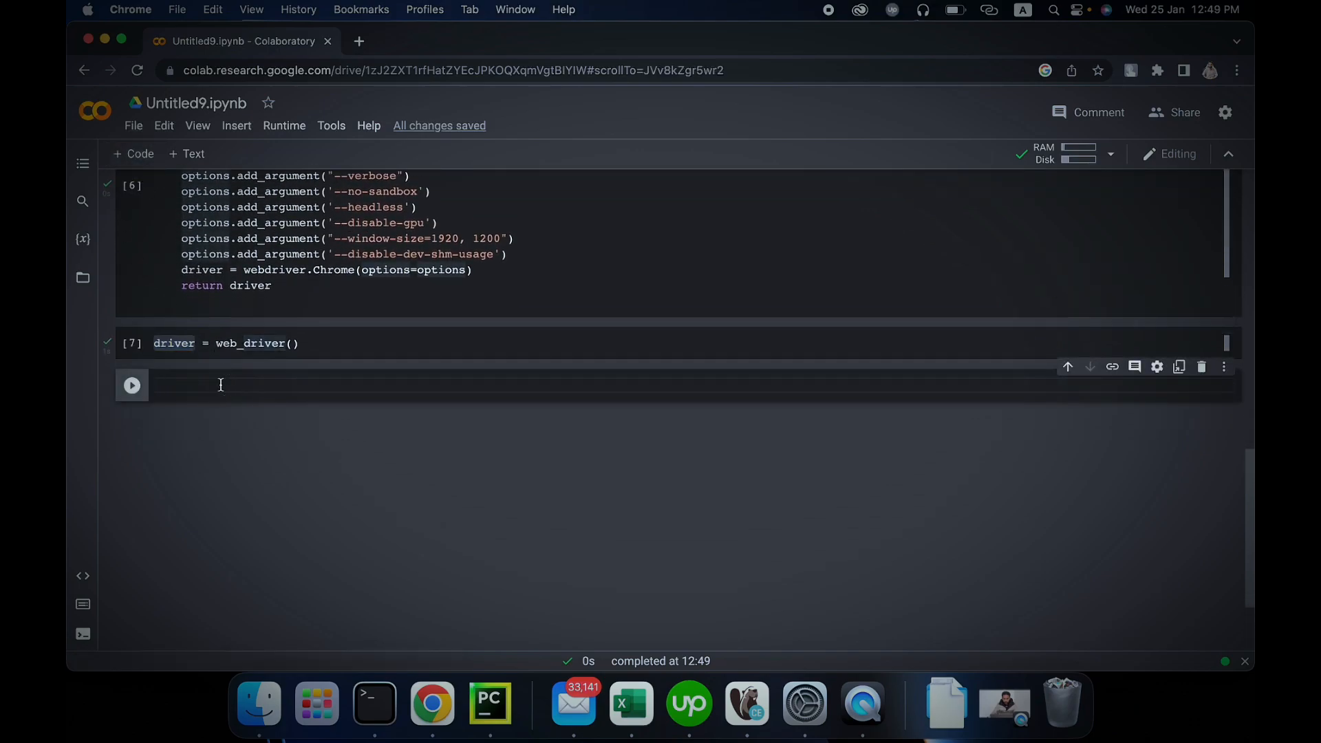
text(driver)
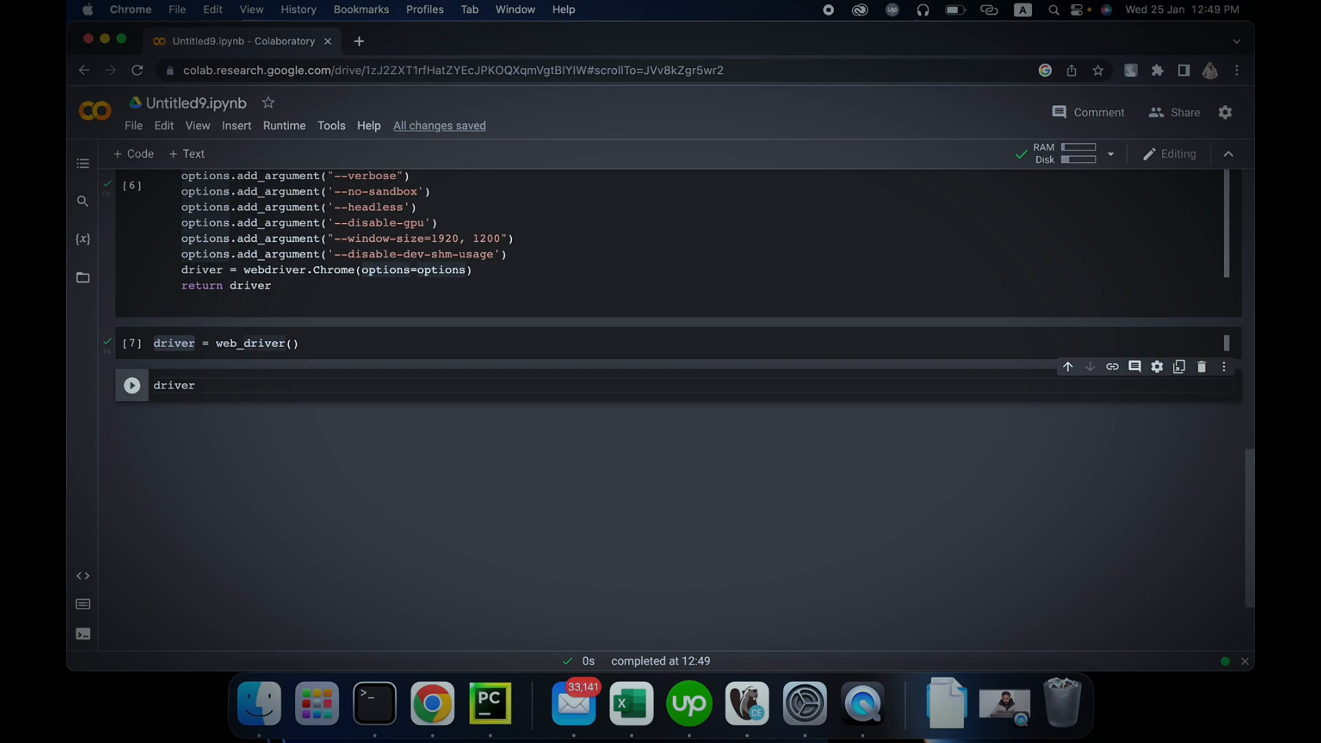
text(.get())
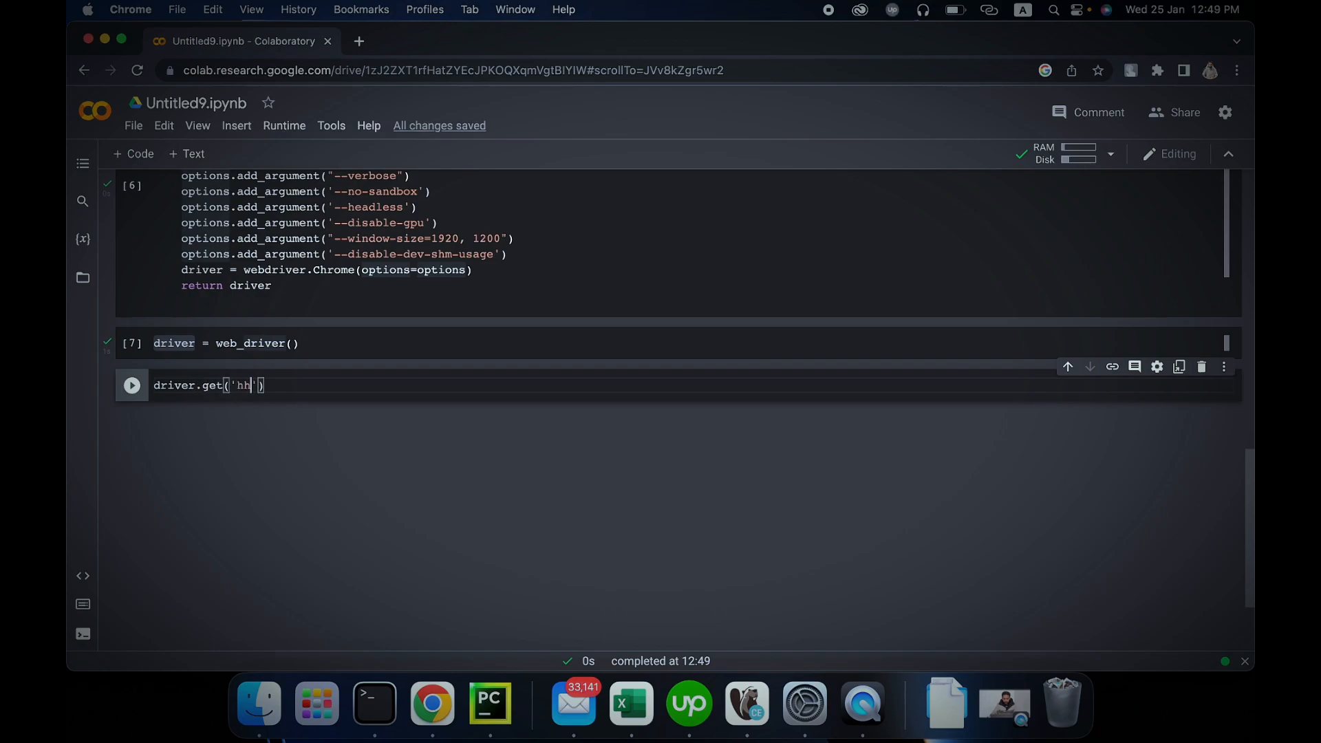
key(backspace)
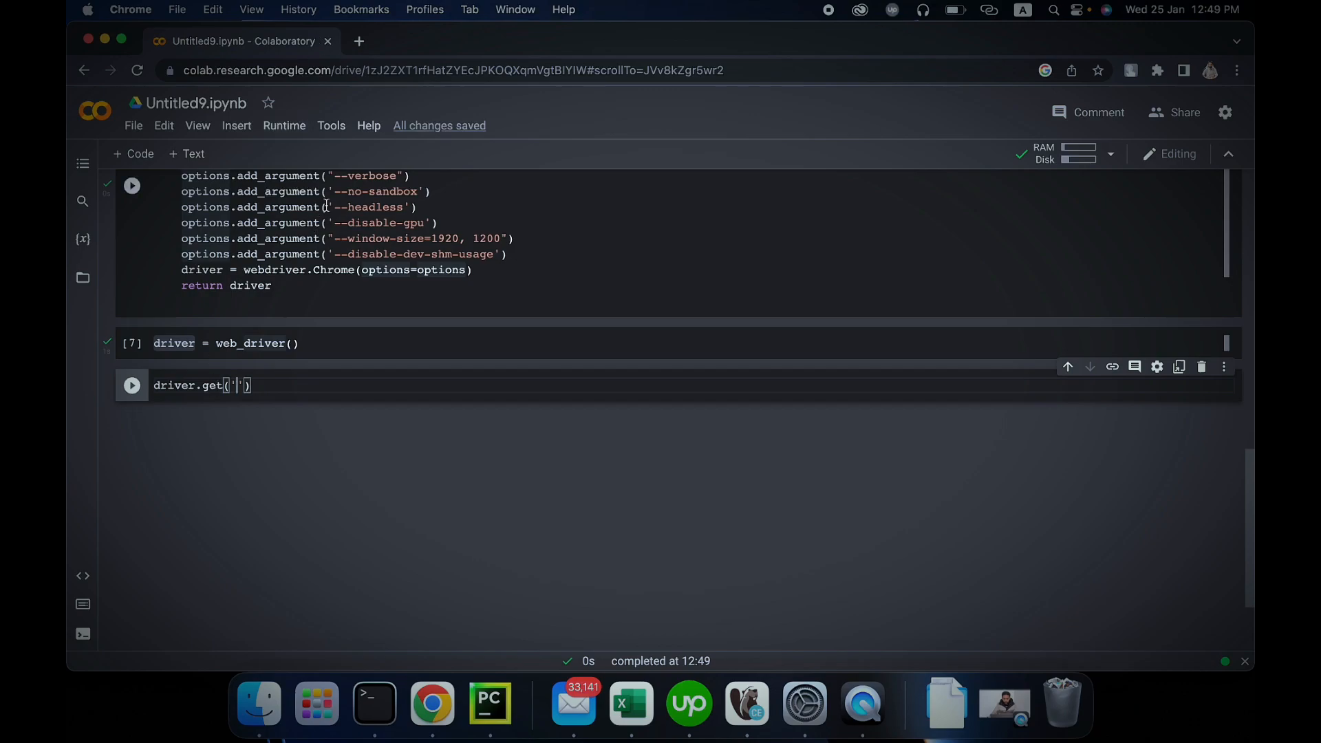
text(https://goo)
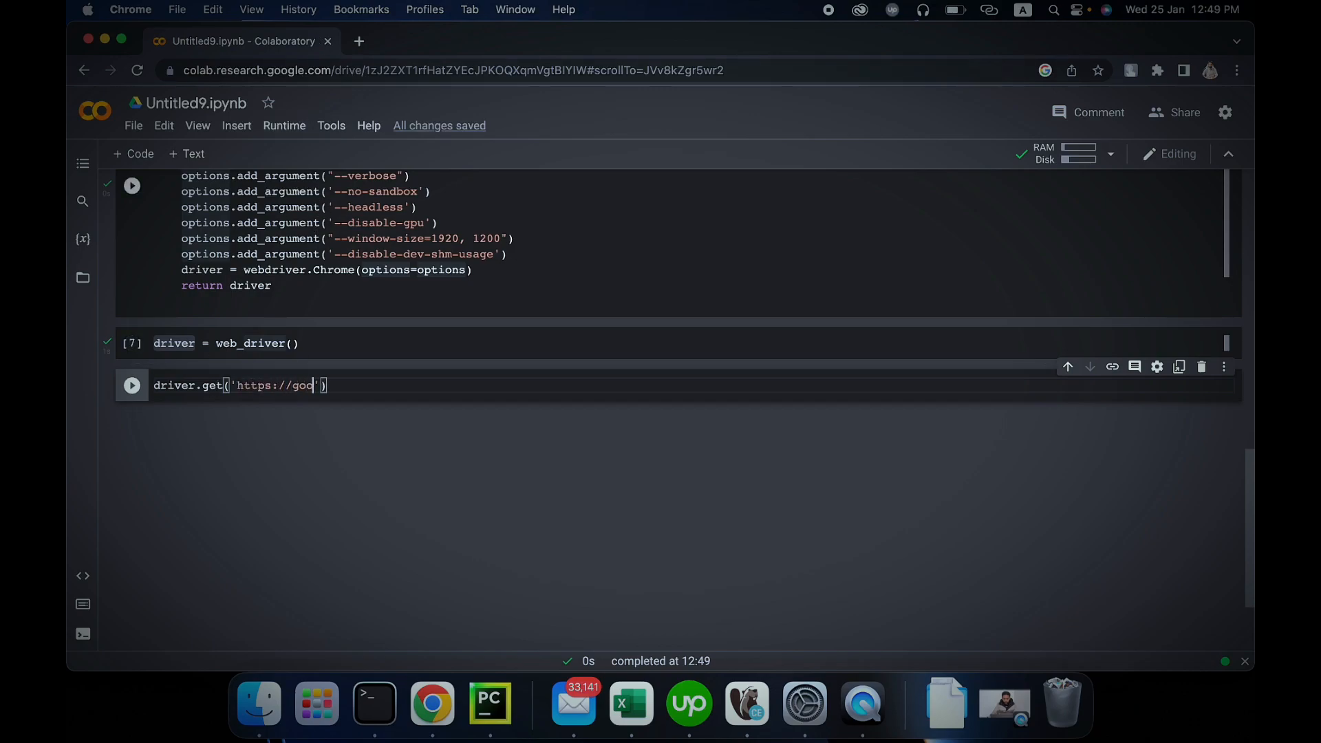
text(www)
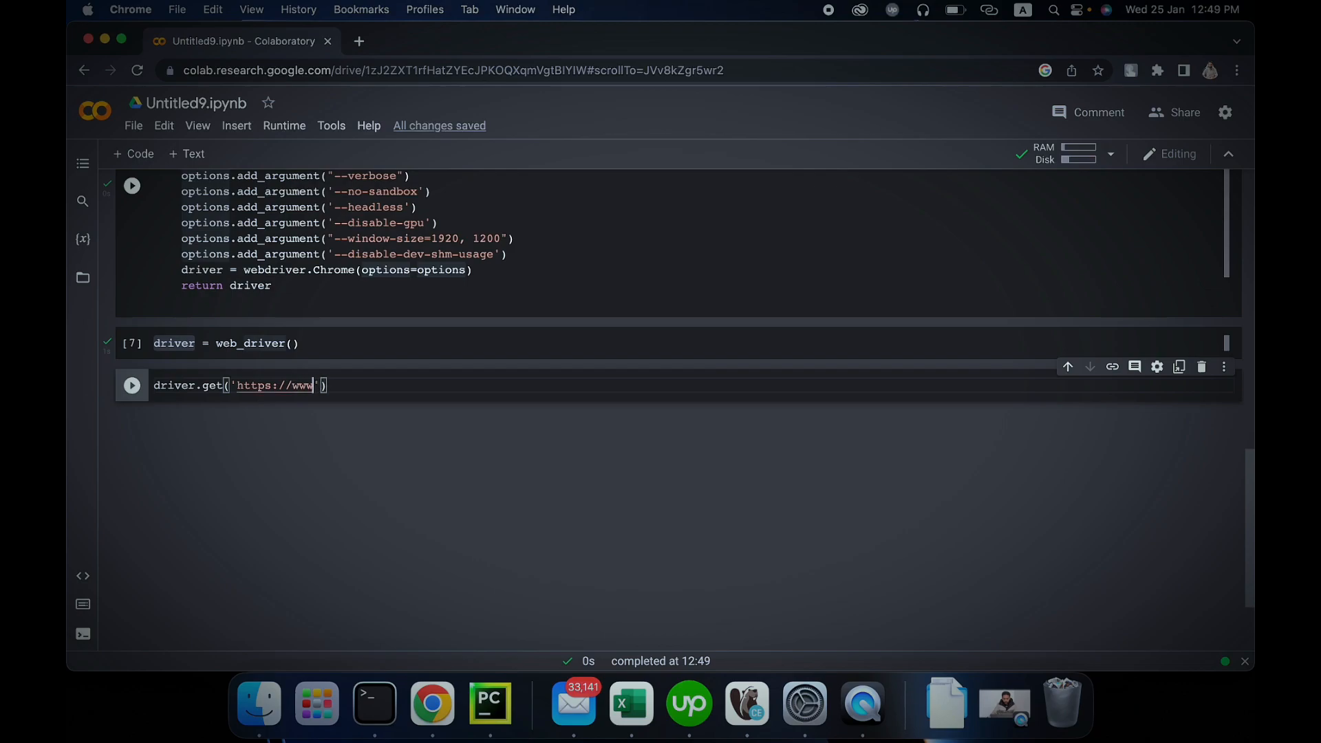
text(.google.com)
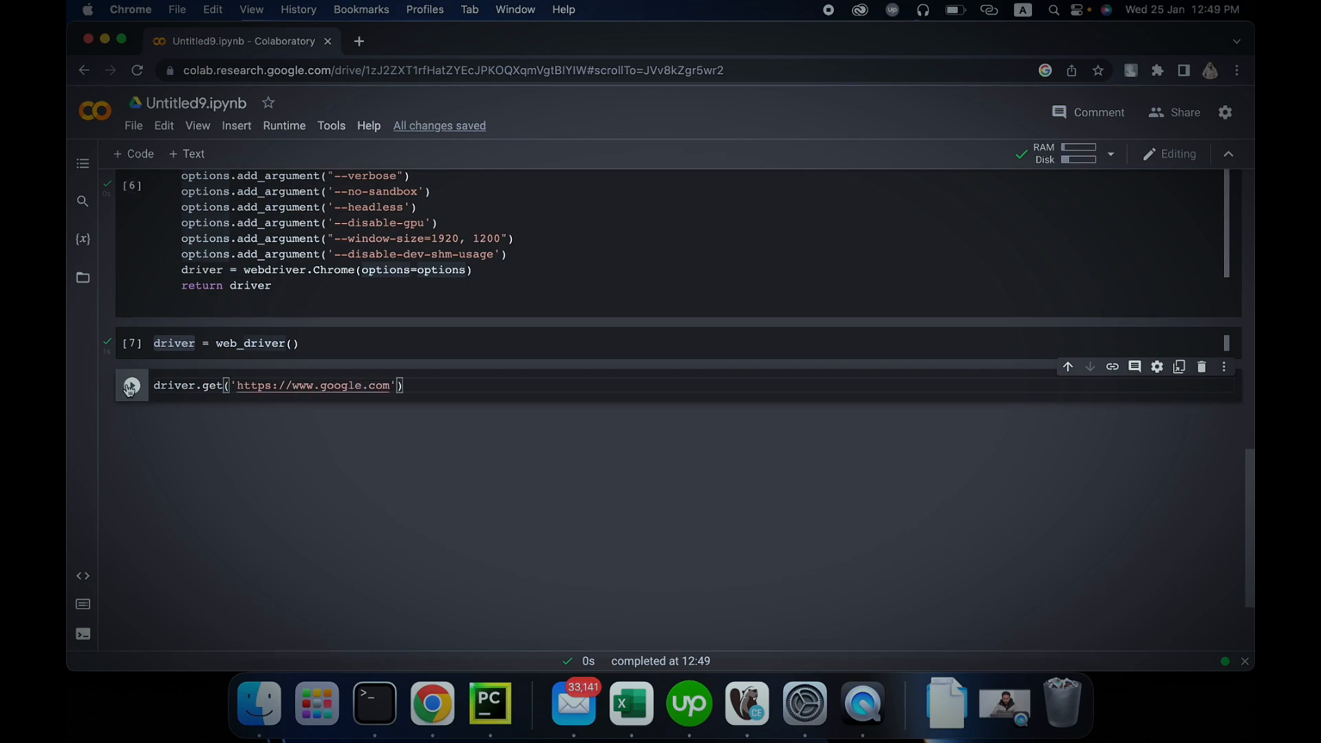
click(132, 386)
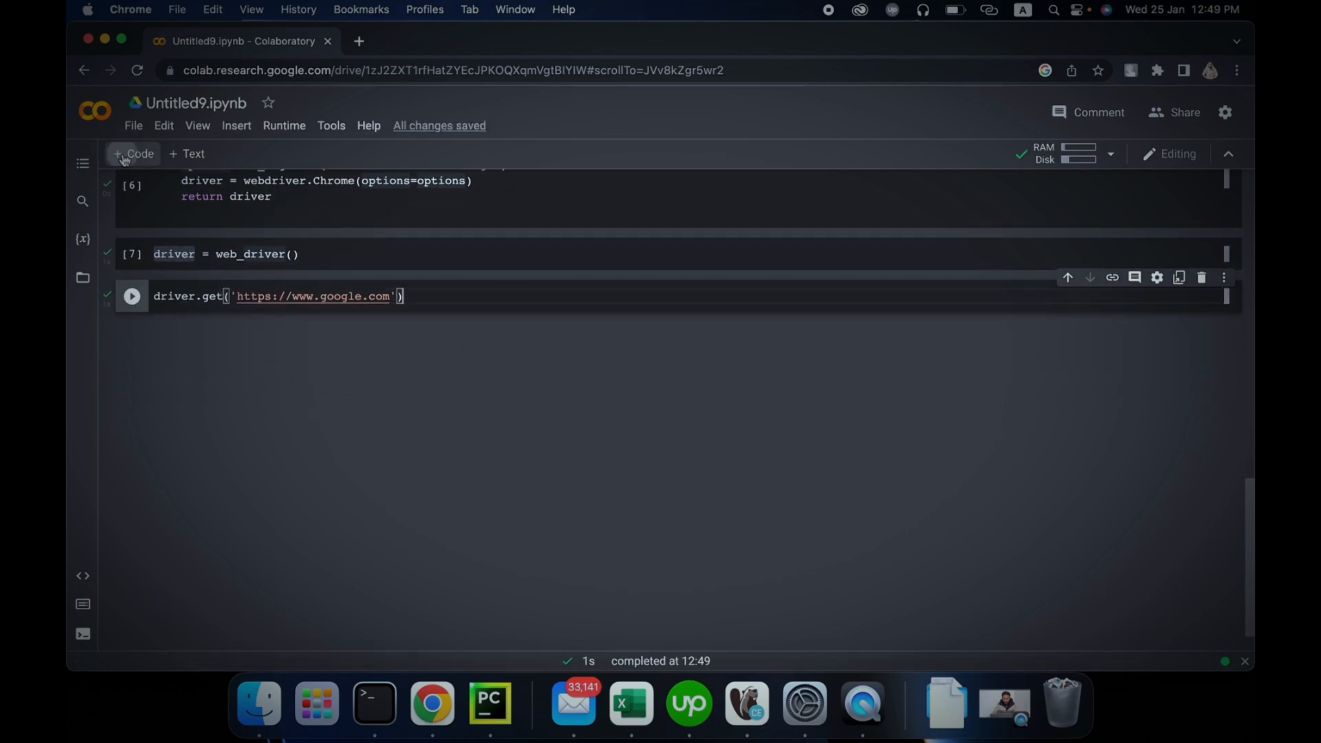
text(driver.)
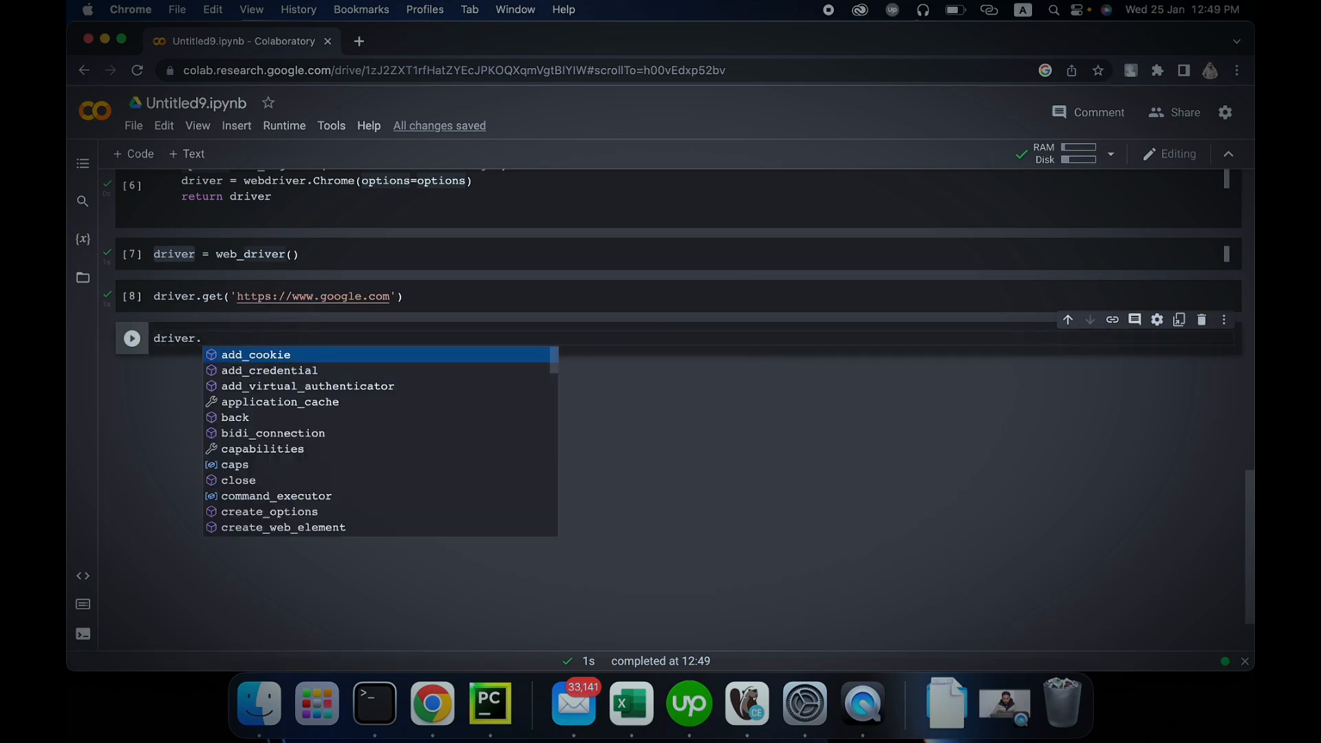
- Run driver.page_source and scroll through Google's printed HTML
text(g)
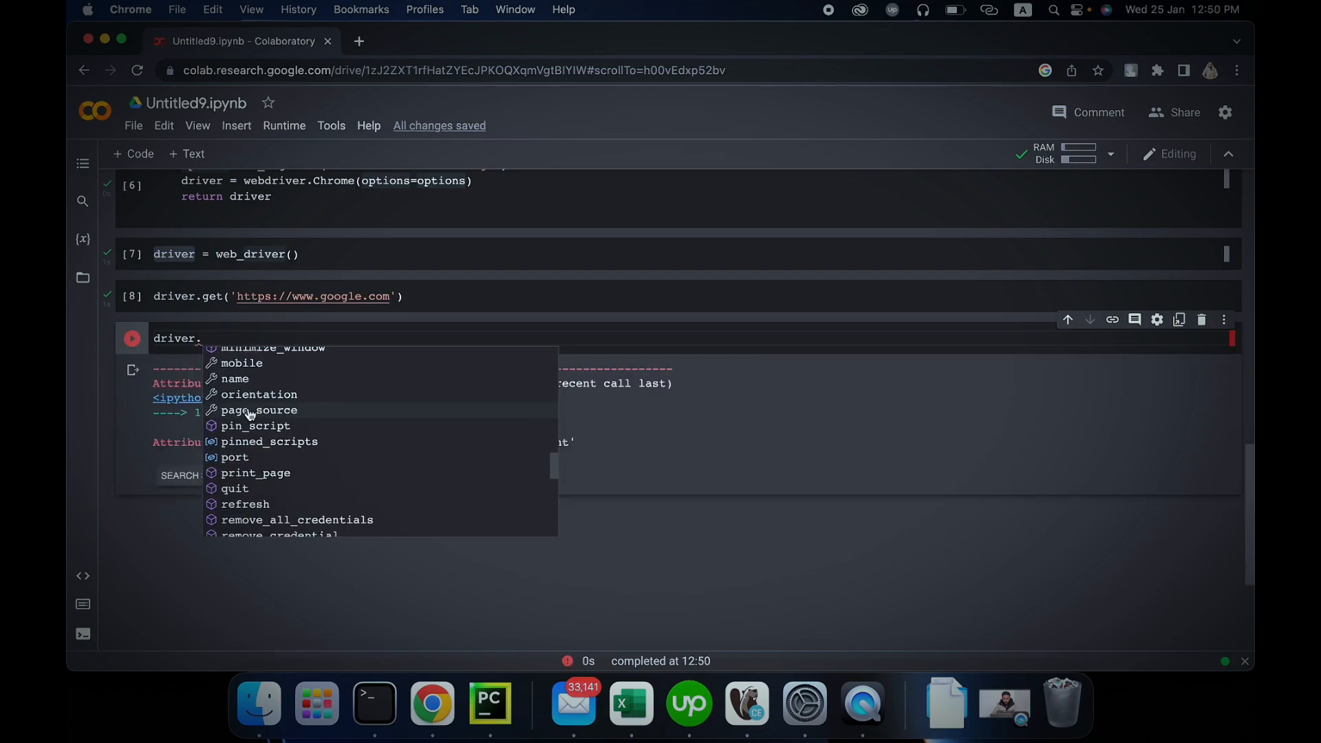
click(262, 410)
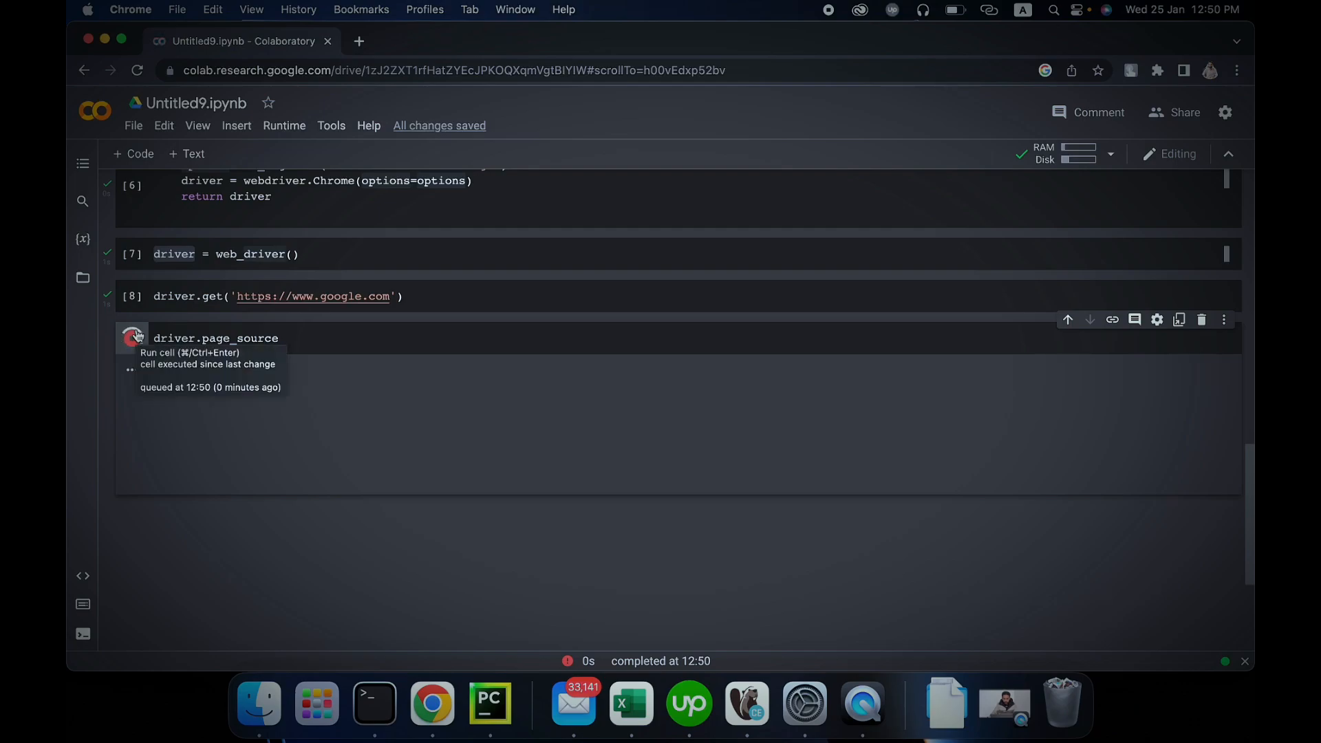
click(132, 339)
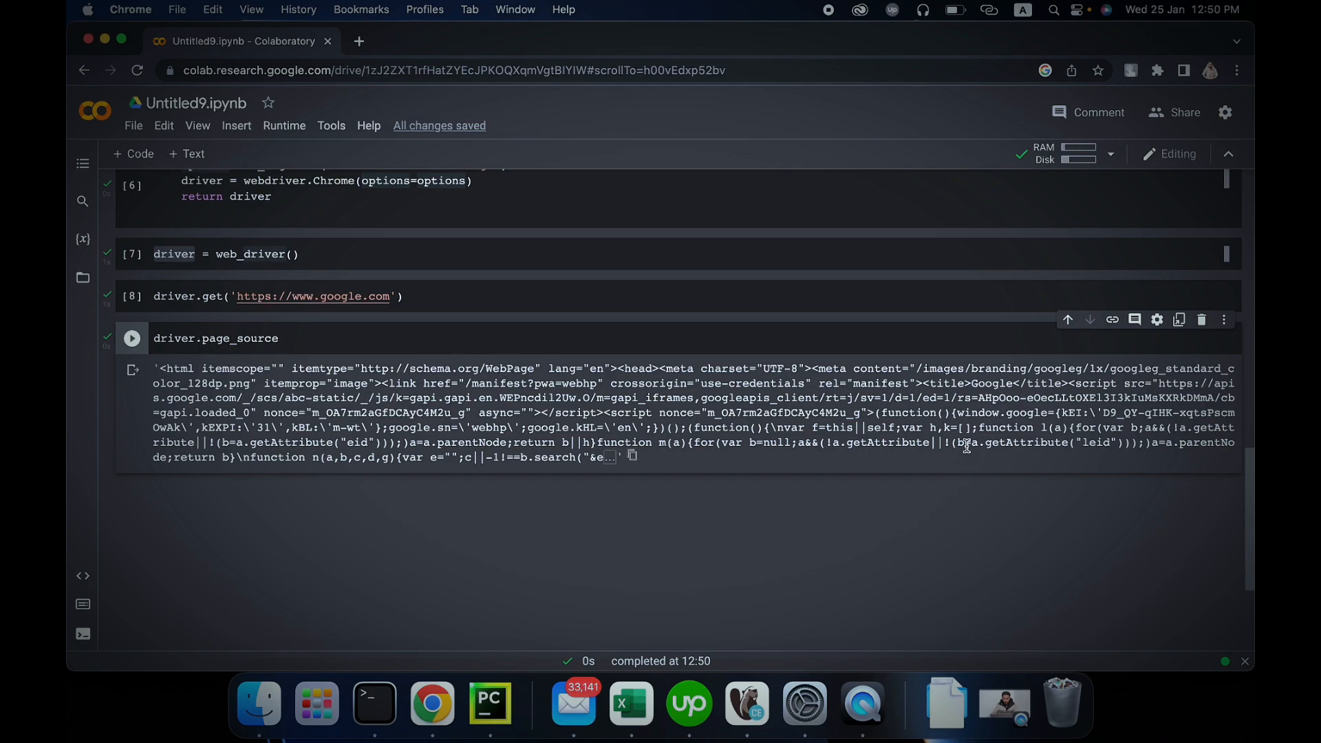
mouse_move(540, 438)
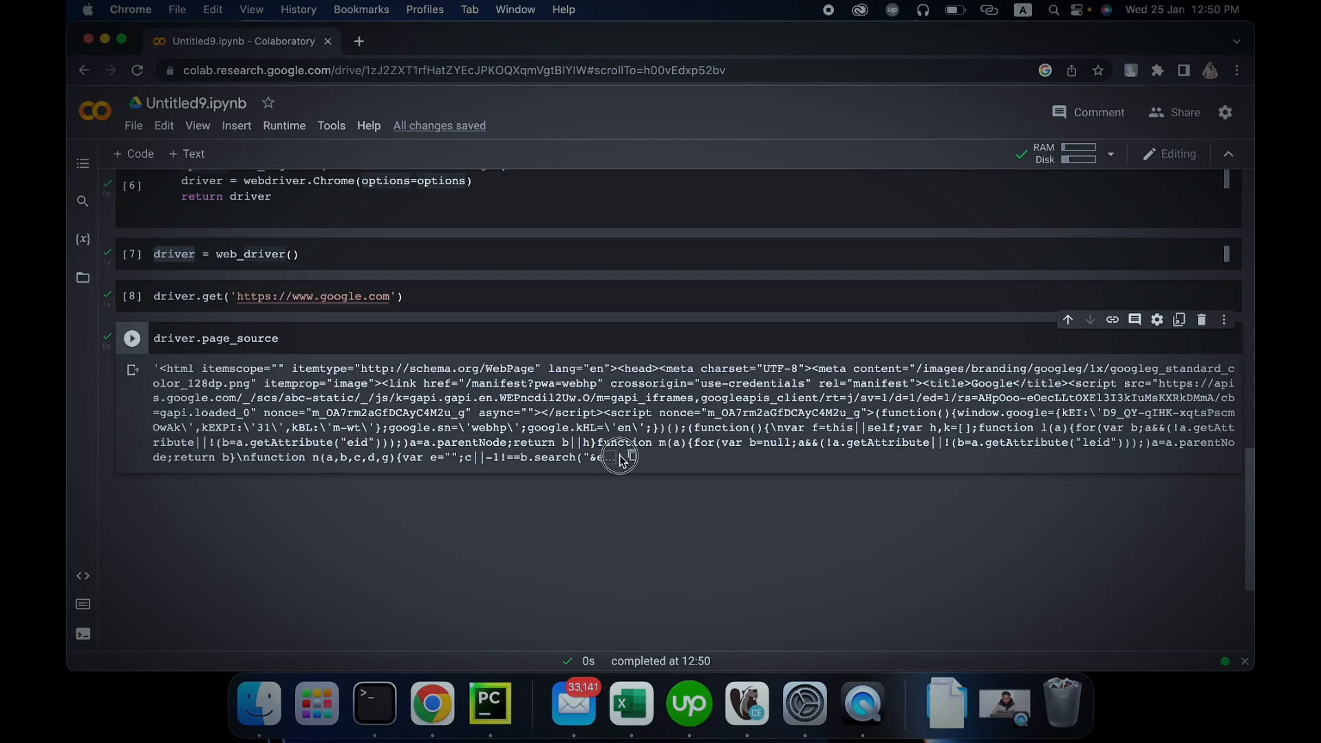
scroll(down, 3)
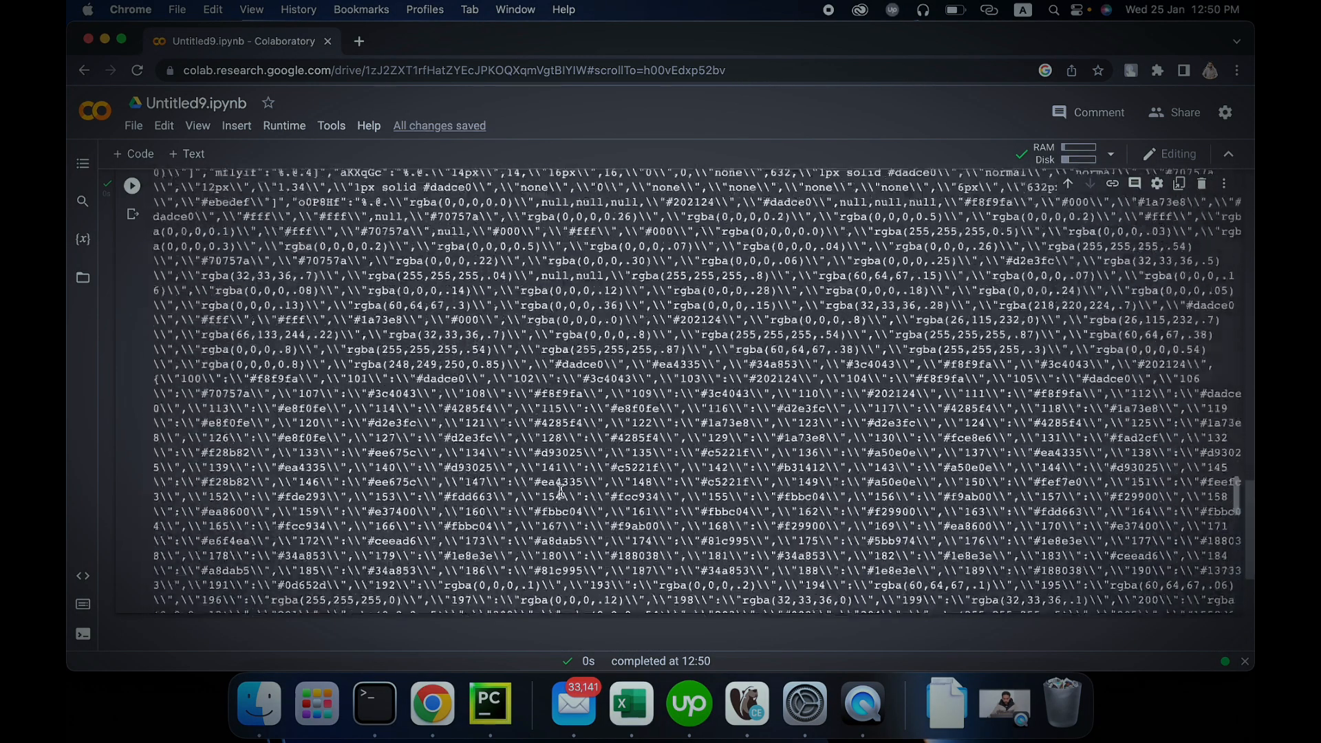
scroll(down, 3)
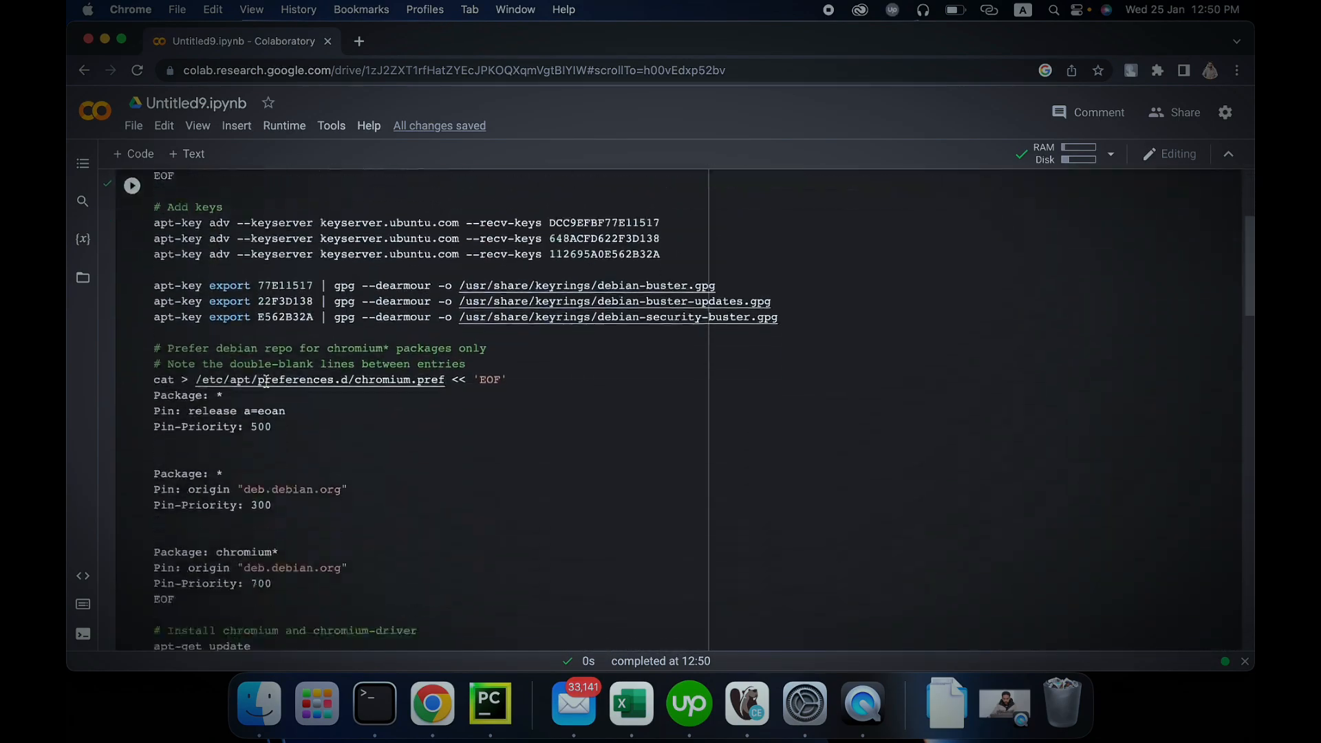
scroll(down, 3)
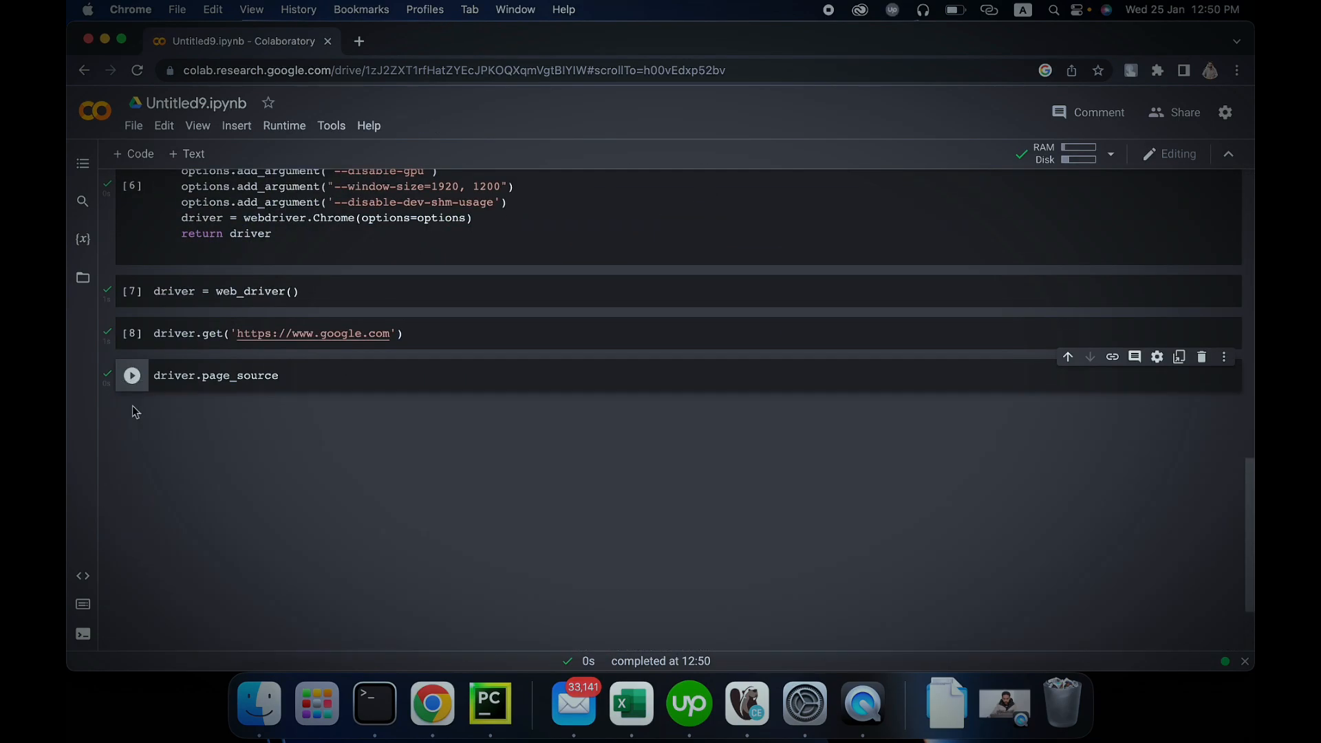
- Run driver.quit() in a new cell to close the headless Chrome driver
click(132, 375)
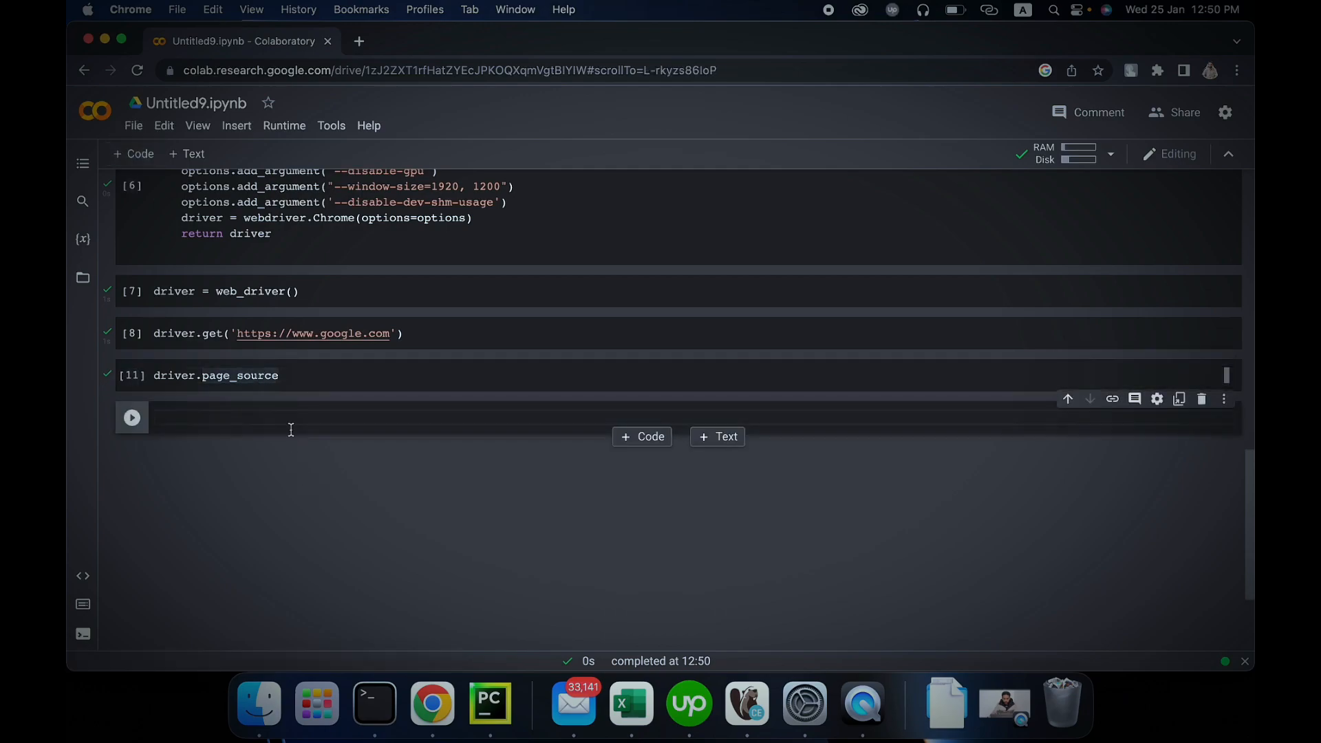
text(driver.qu)
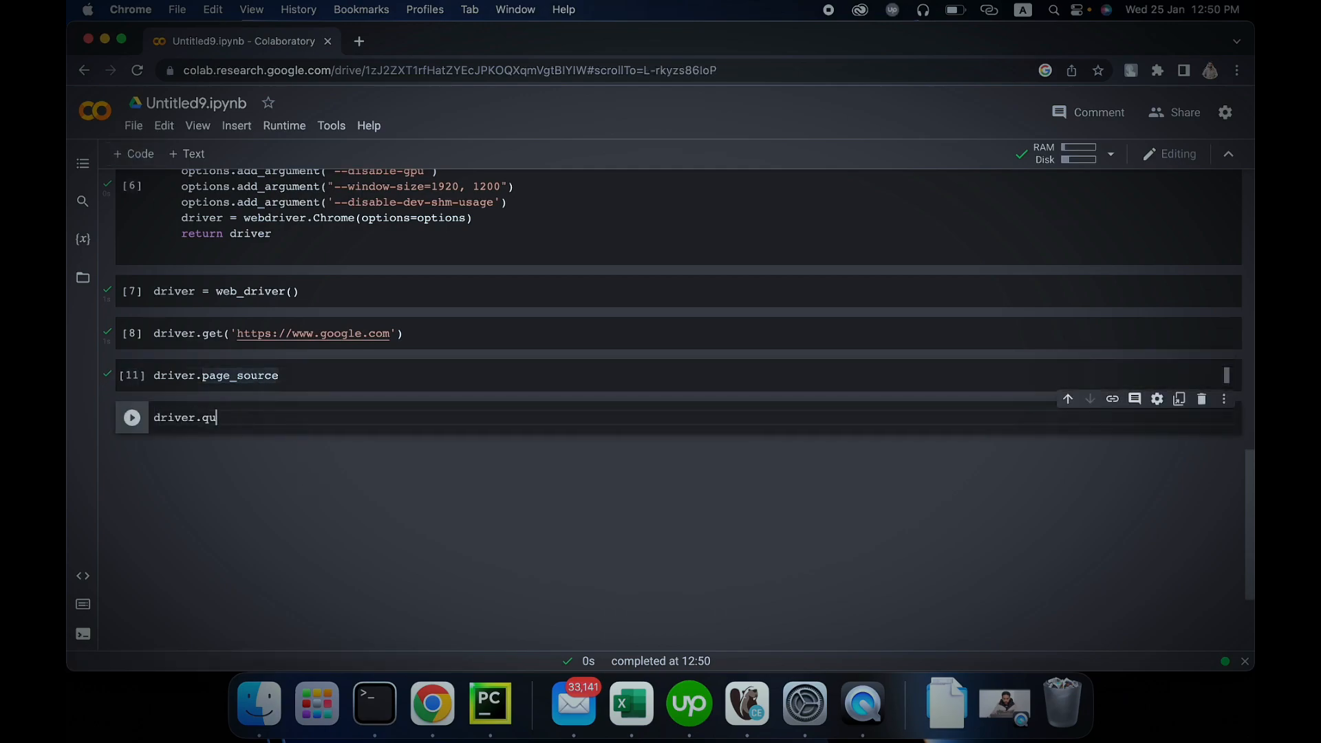
text(it())
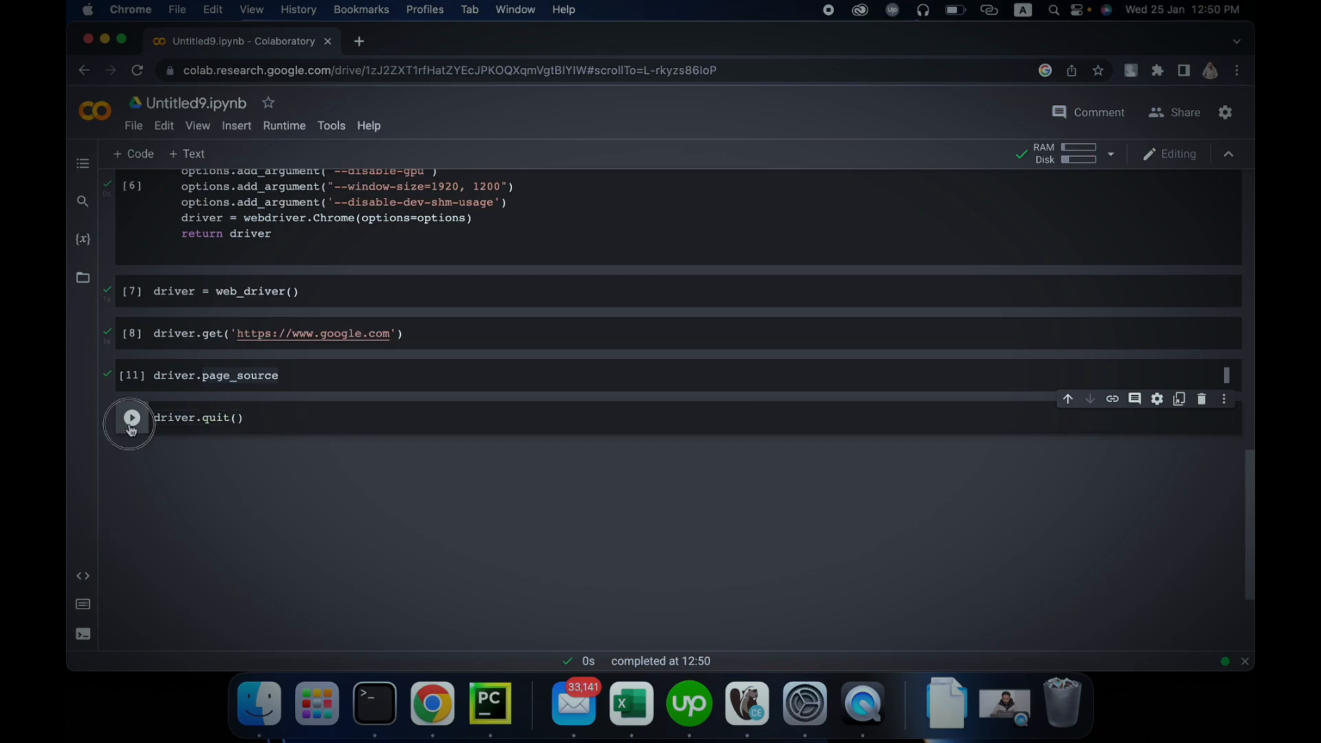
click(132, 417)
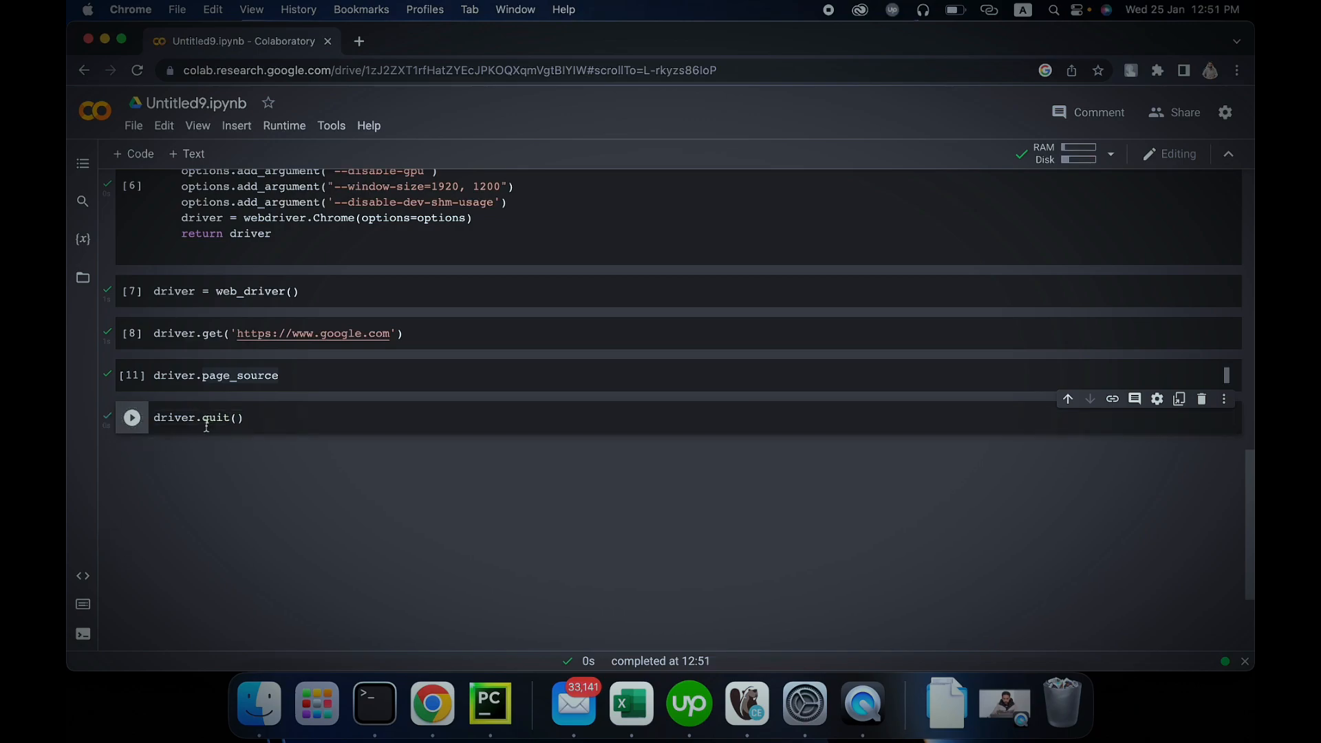
mouse_move(216, 417)
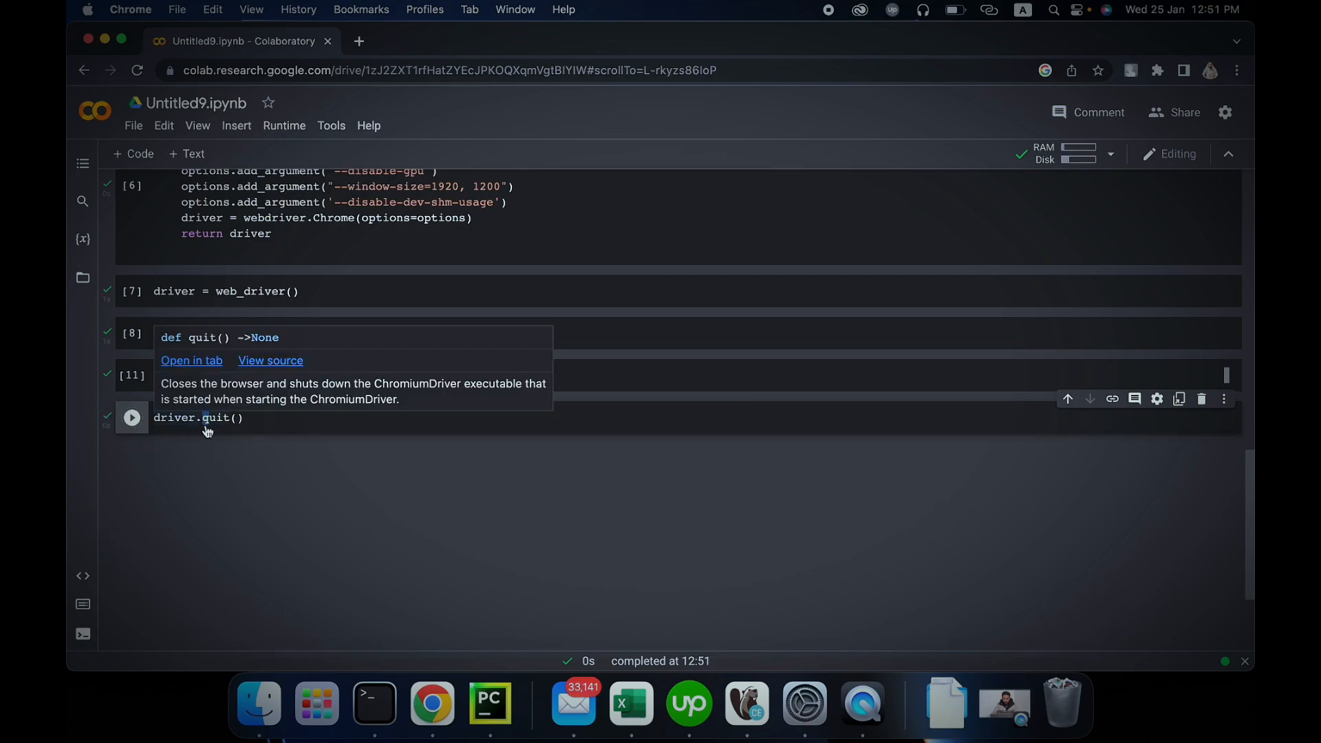